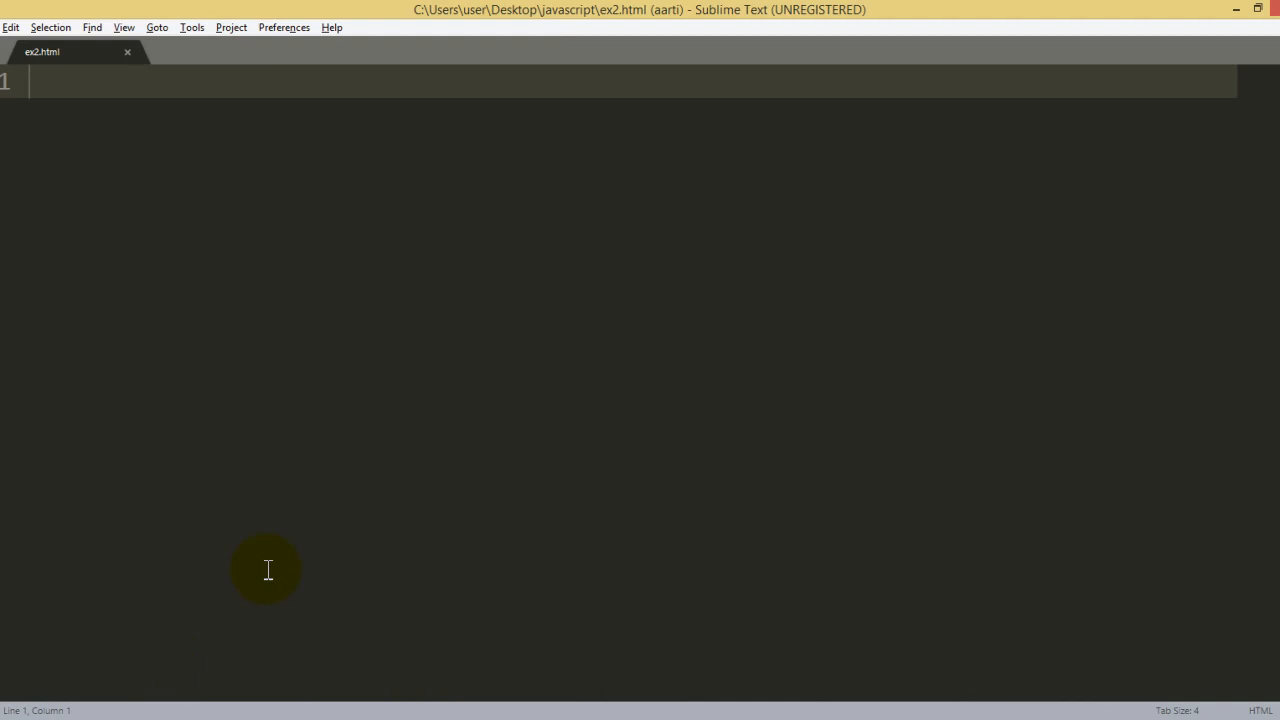
- Type the HTML comment headings 'variable', 'assignment operator' and 'literal or values' on separate lines
{"action": "type", "text": "<!-- v -->"}
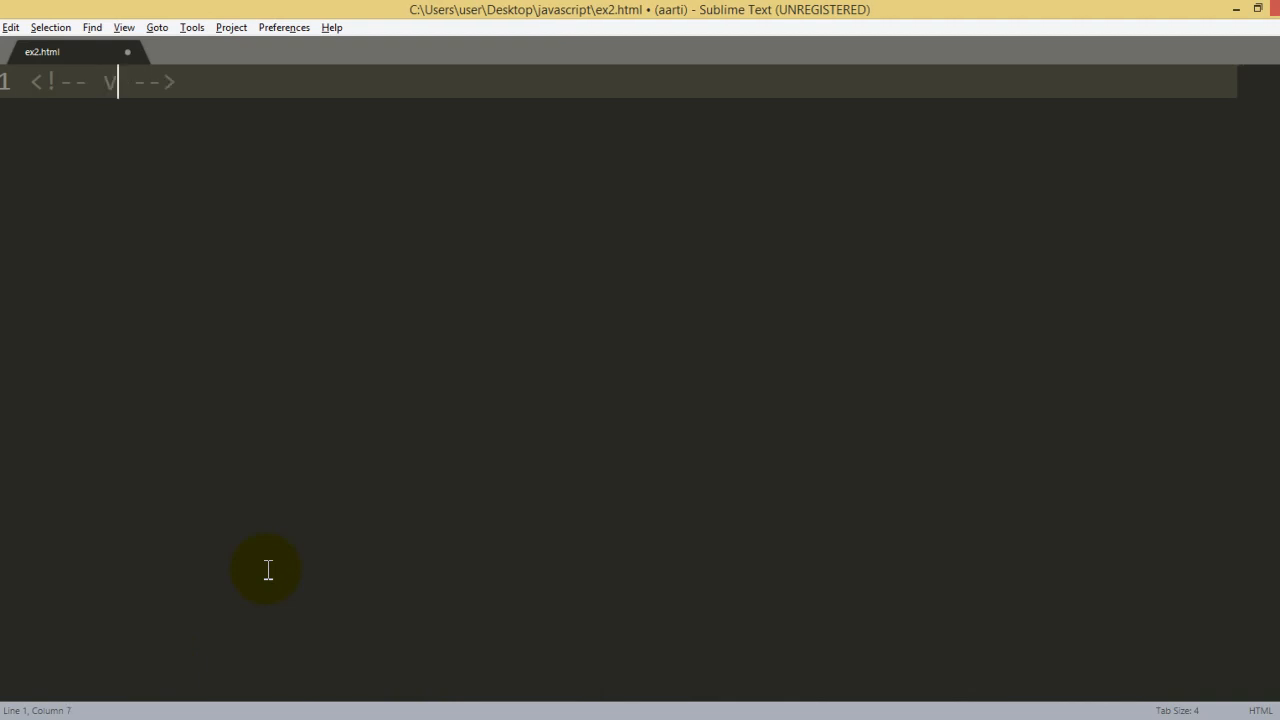
{"action": "type", "text": "araib"}
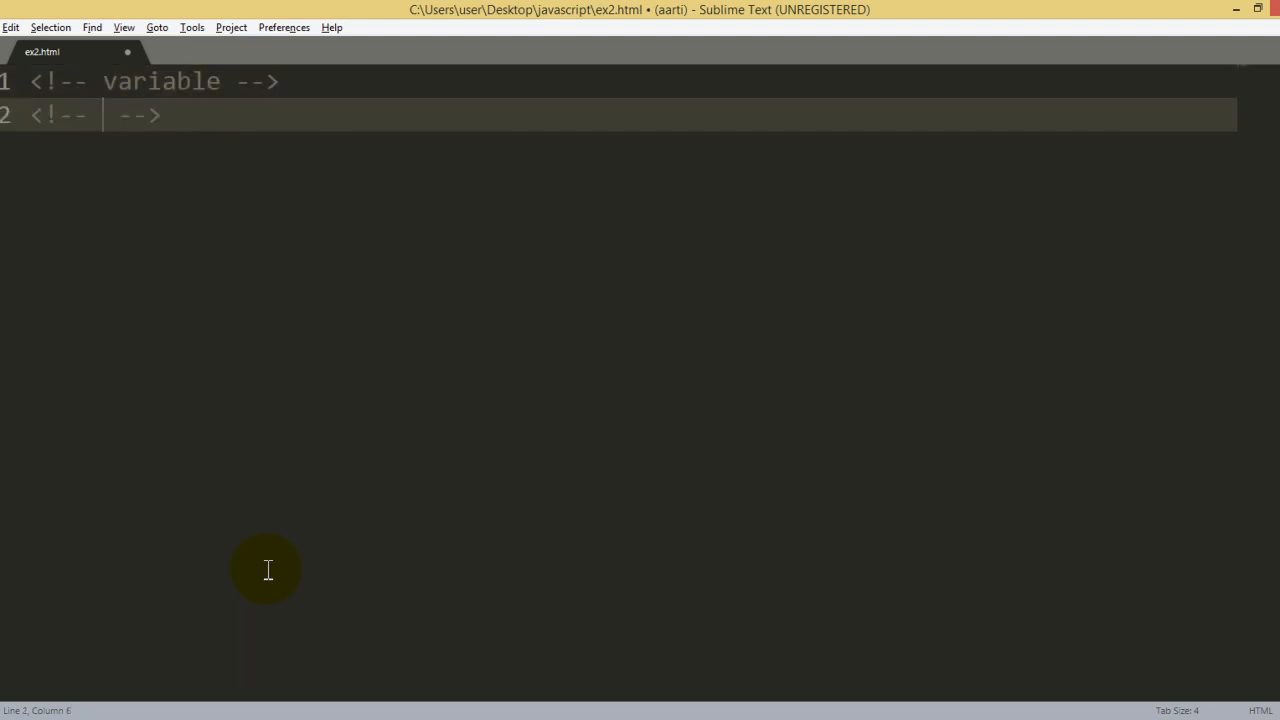
{"action": "type", "text": "assignm"}
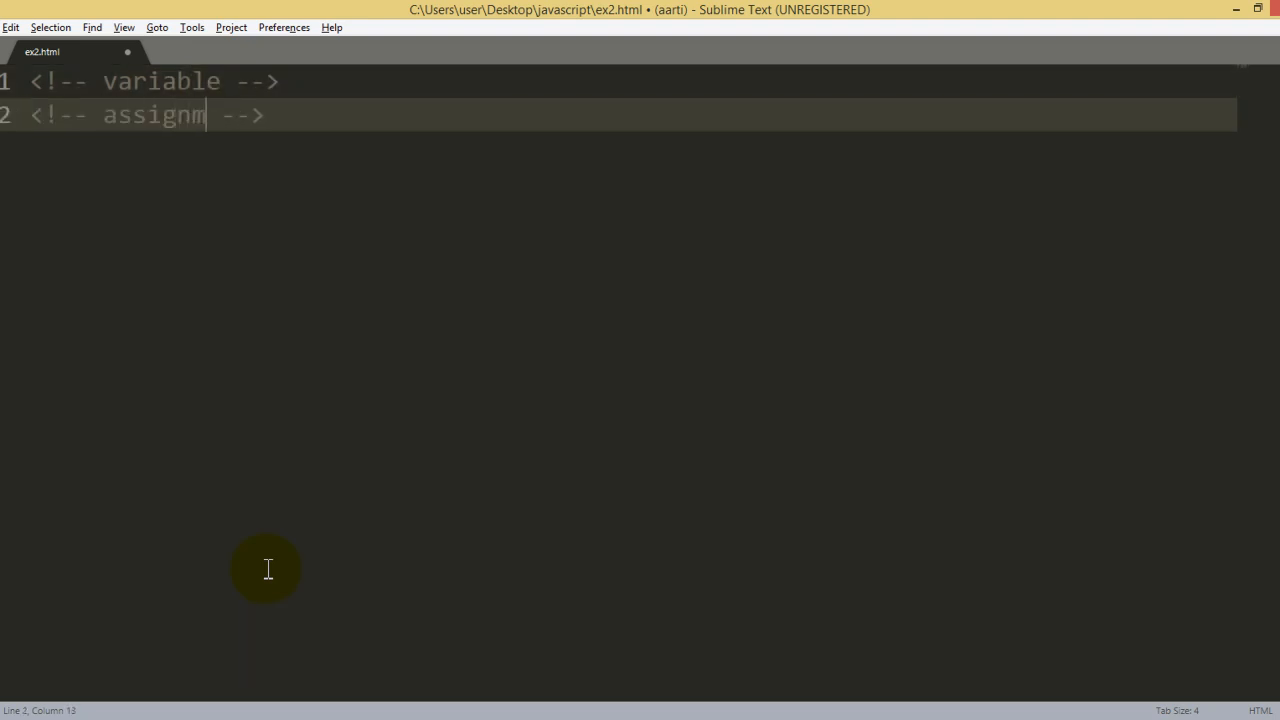
{"action": "type", "text": "ent"}
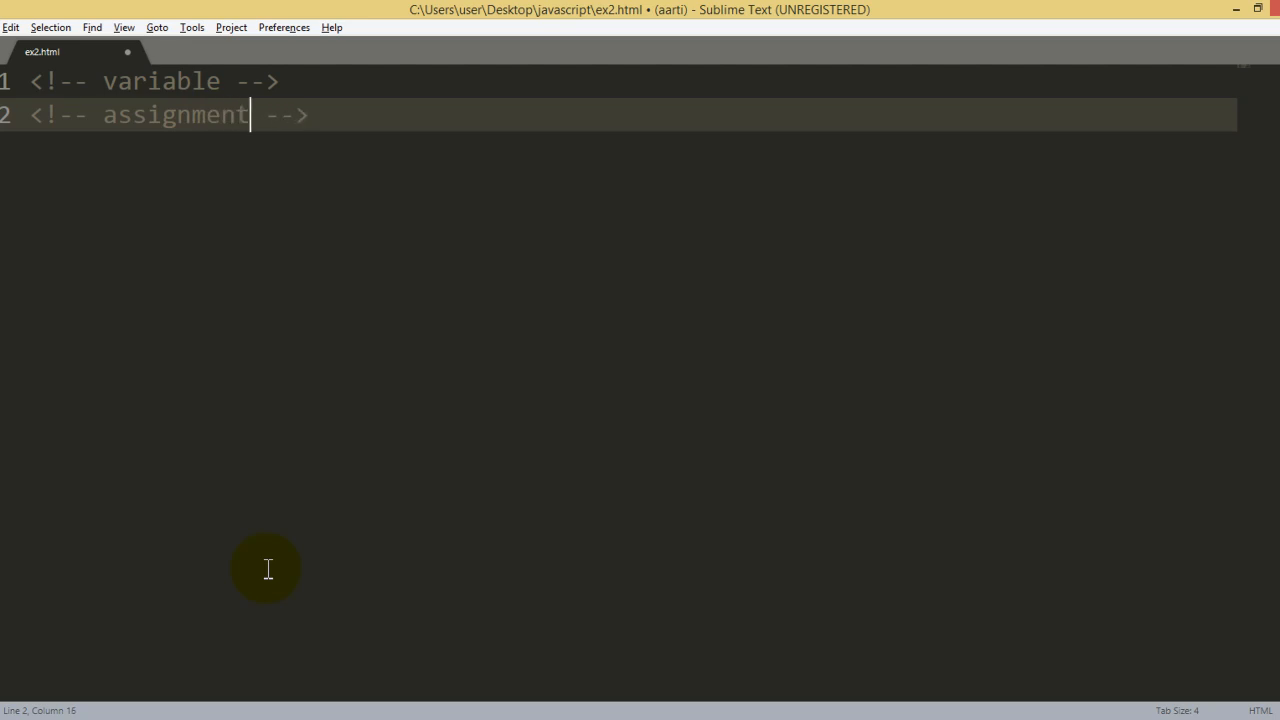
{"action": "type", "text": "operato"}
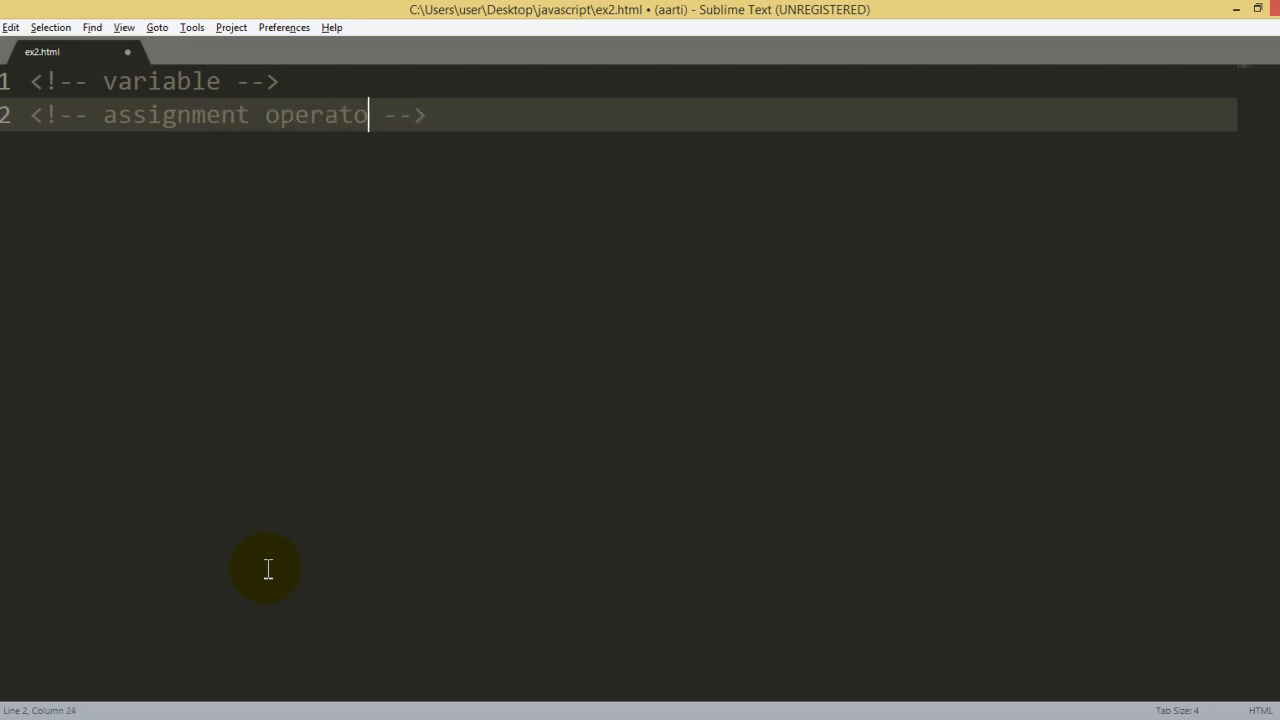
{"action": "key", "text": "enter"}
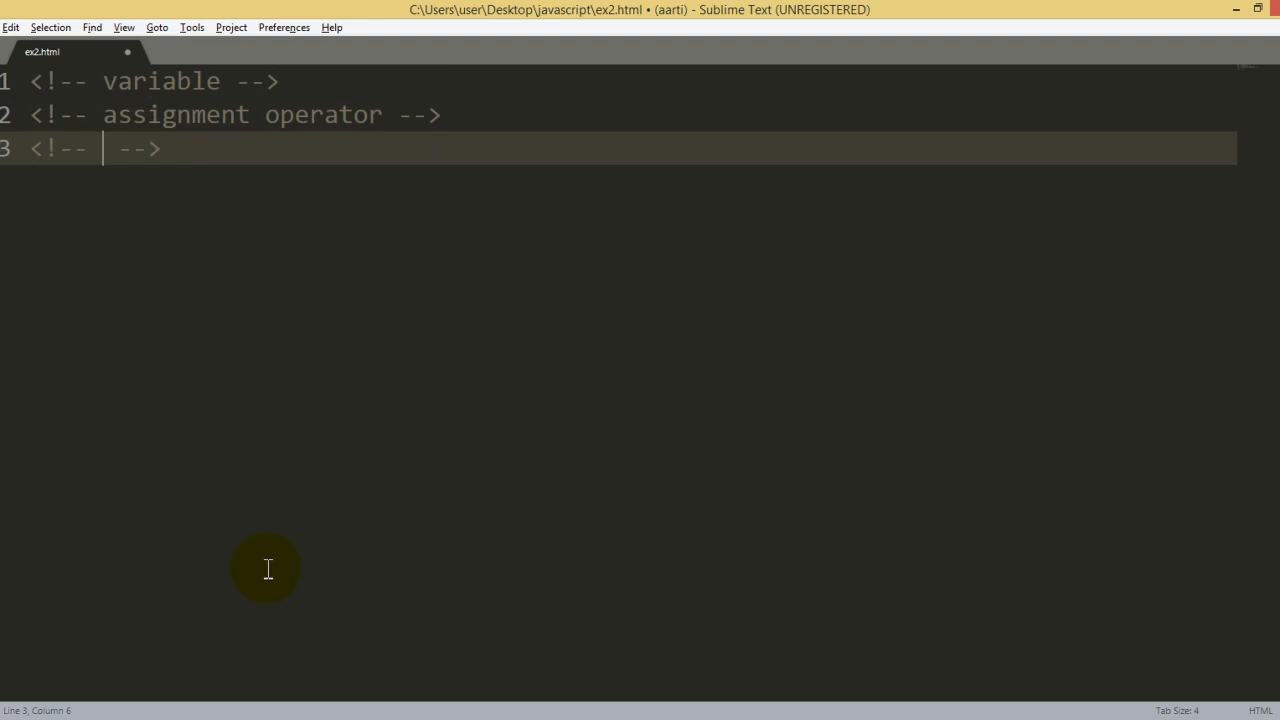
{"action": "type", "text": "literal or"}
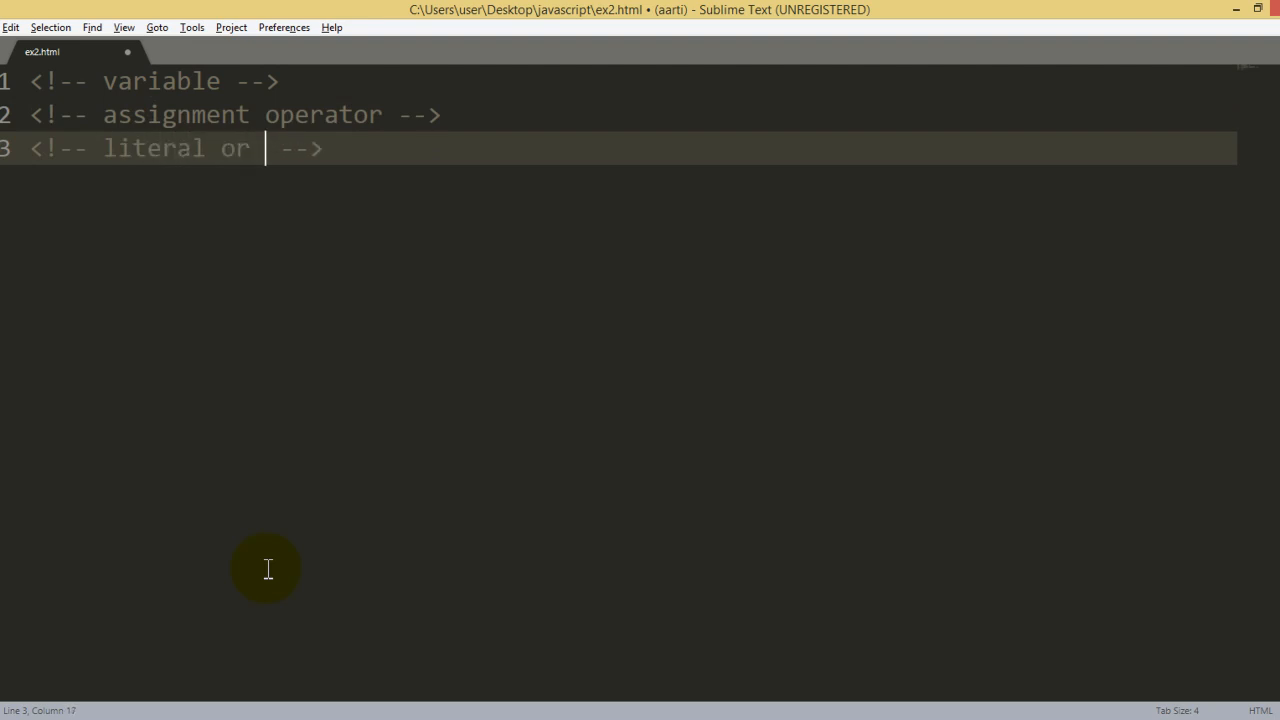
{"action": "type", "text": "values"}
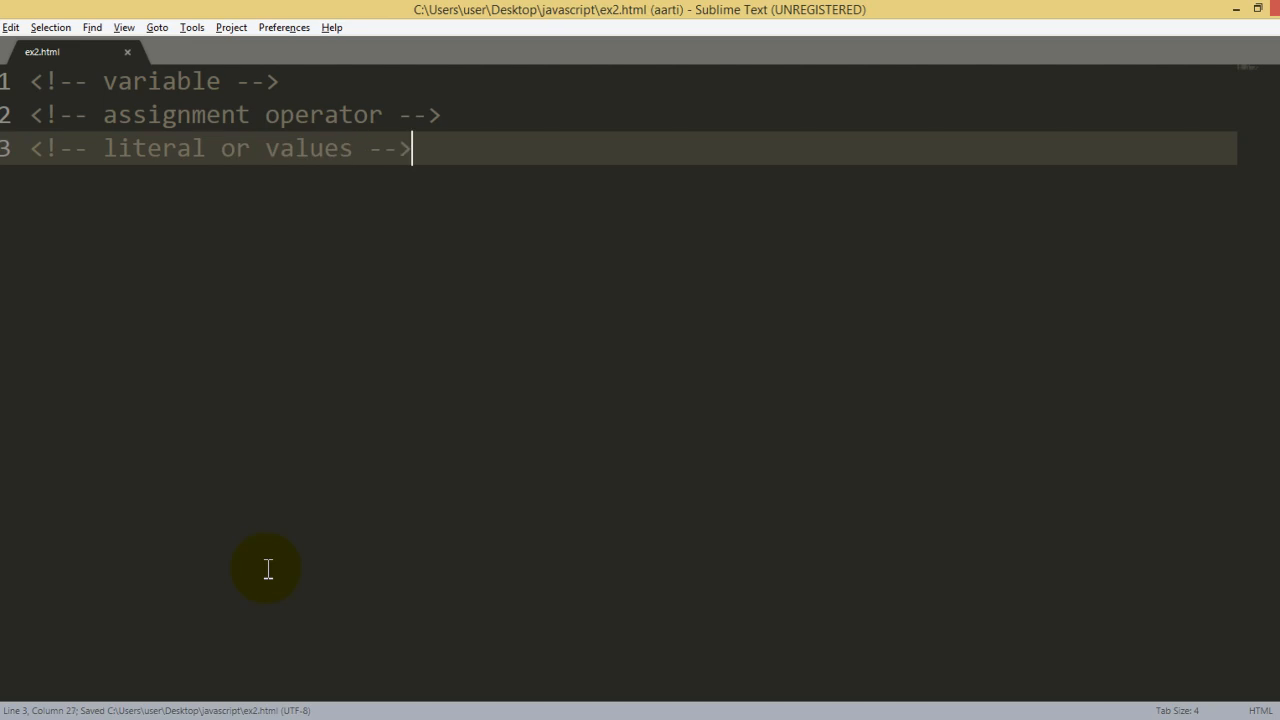
{"action": "key", "text": "Enter"}
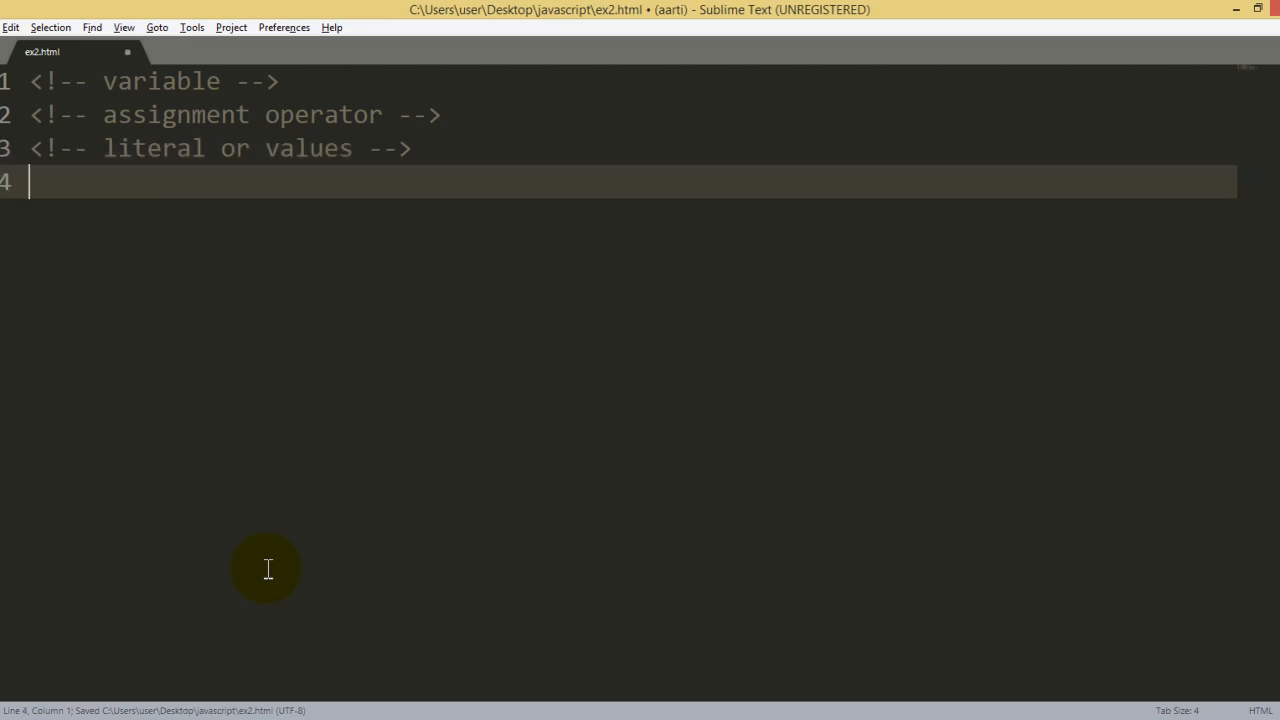
- Add a noscript block containing 'no javascript' and save the file
{"action": "type", "text": "<"}
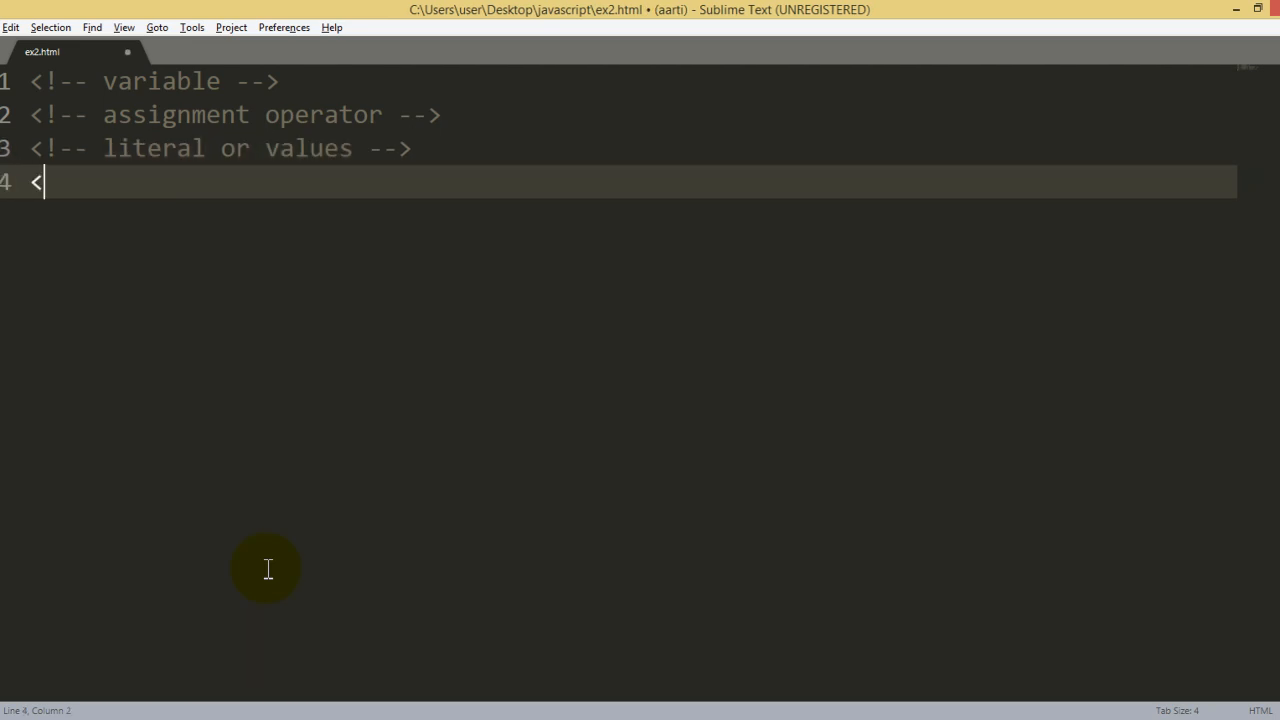
{"action": "type", "text": "noscript></noscript>"}
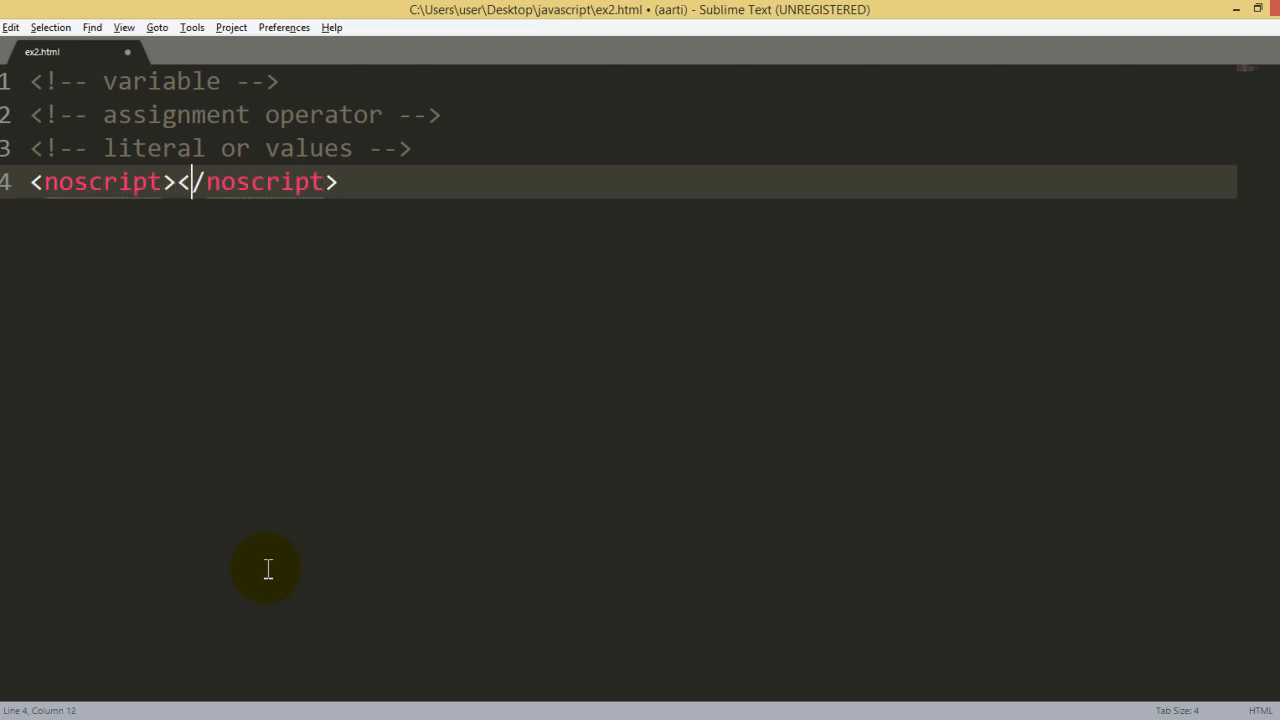
{"action": "type", "text": "no j"}
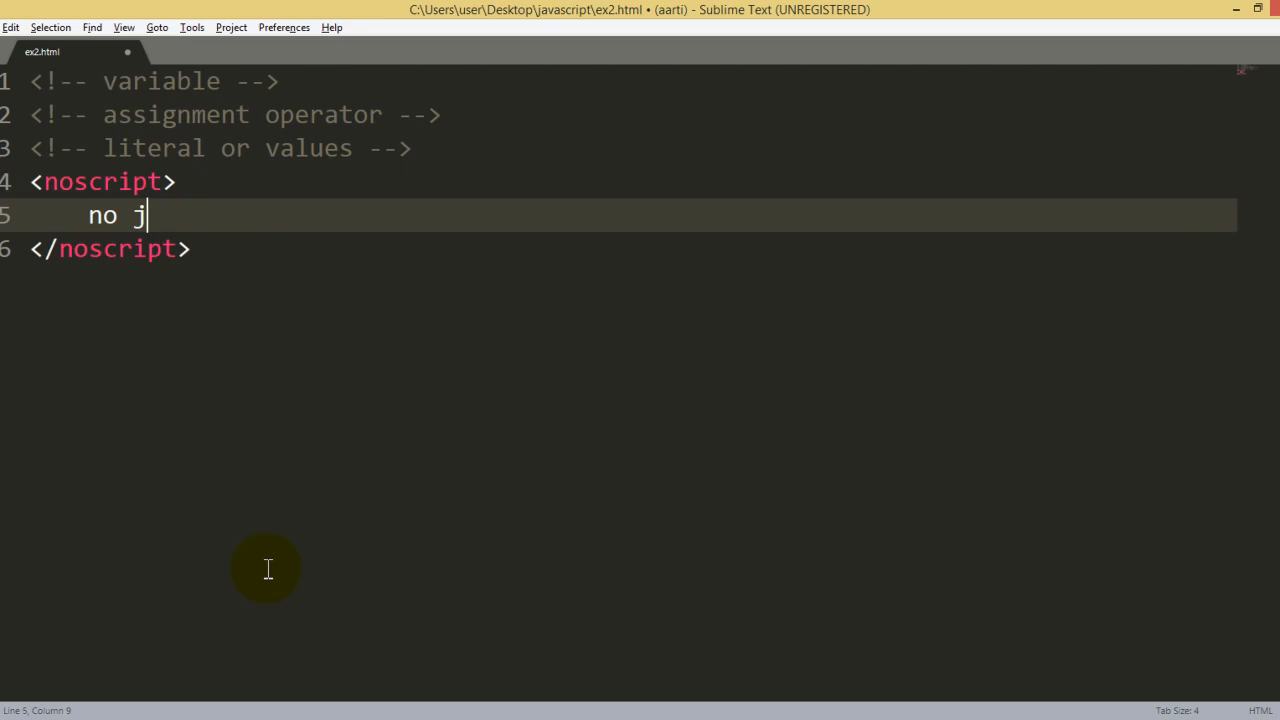
{"action": "type", "text": "avascript"}
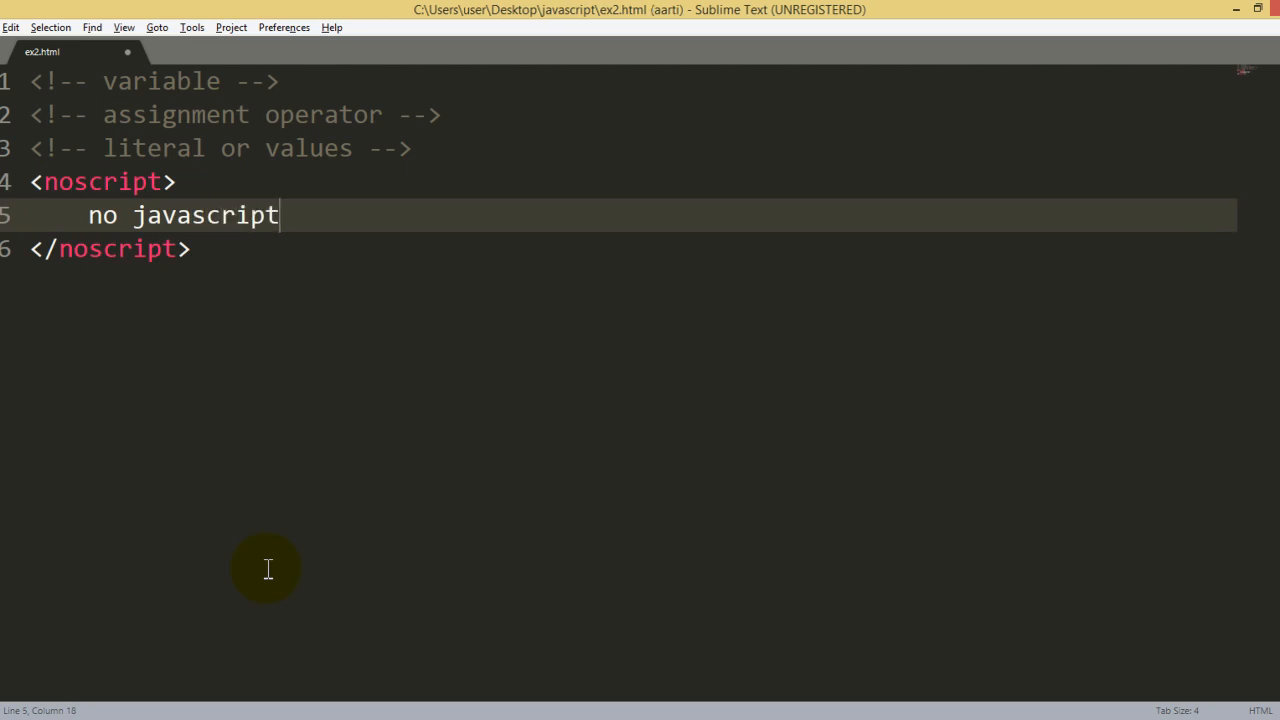
{"action": "key", "text": "ctrl+s"}
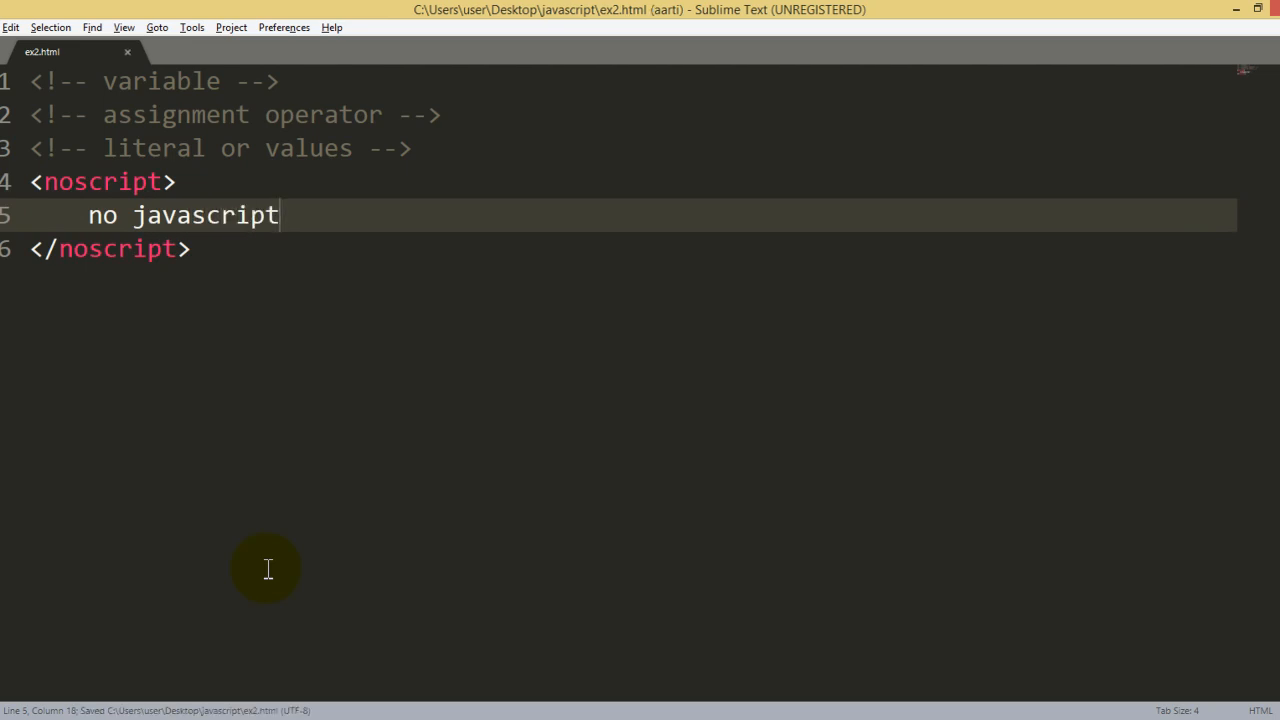
- Add an empty script block below the noscript block with a blank line inside
{"action": "key", "text": "Return"}
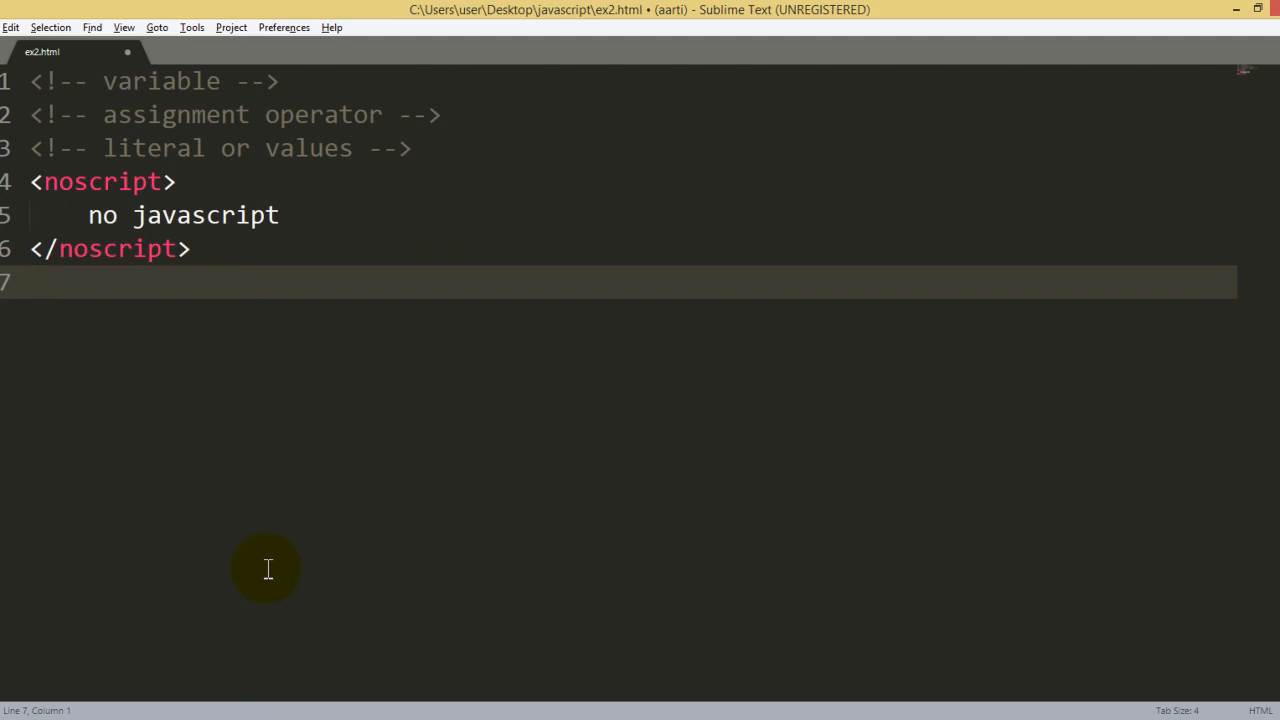
{"action": "type", "text": "<script></script>"}
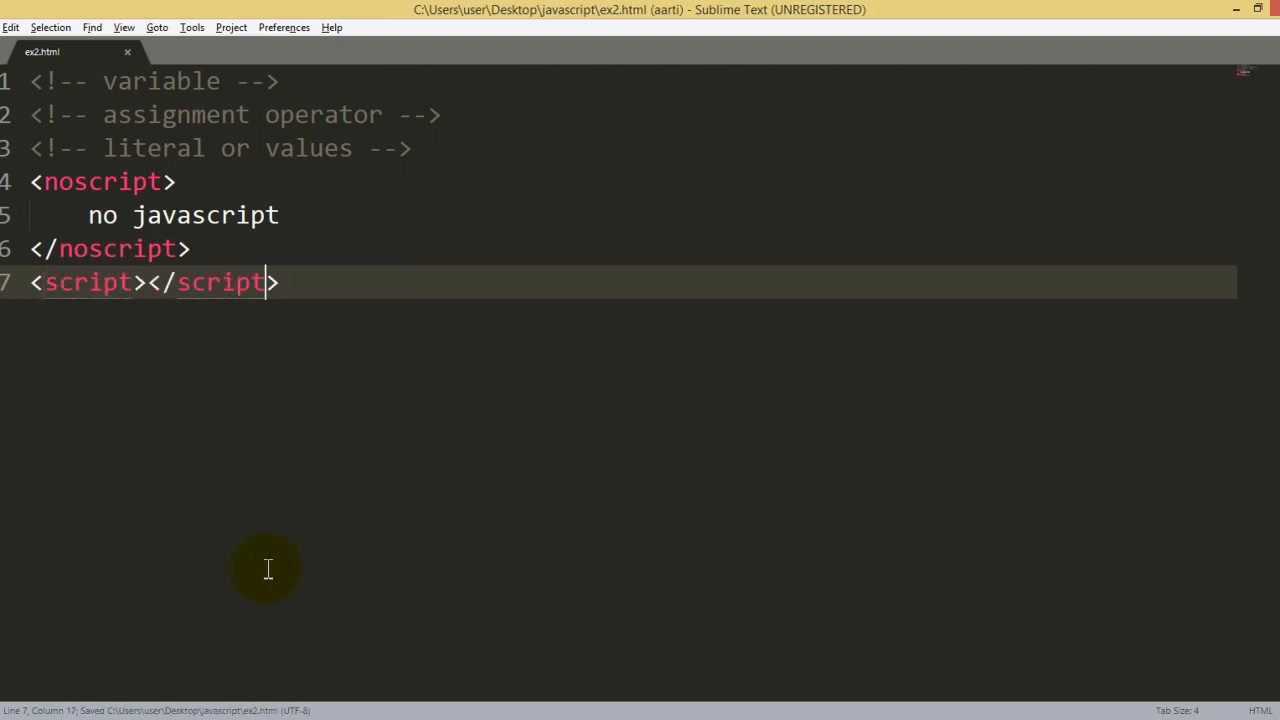
{"action": "key", "text": "enter"}
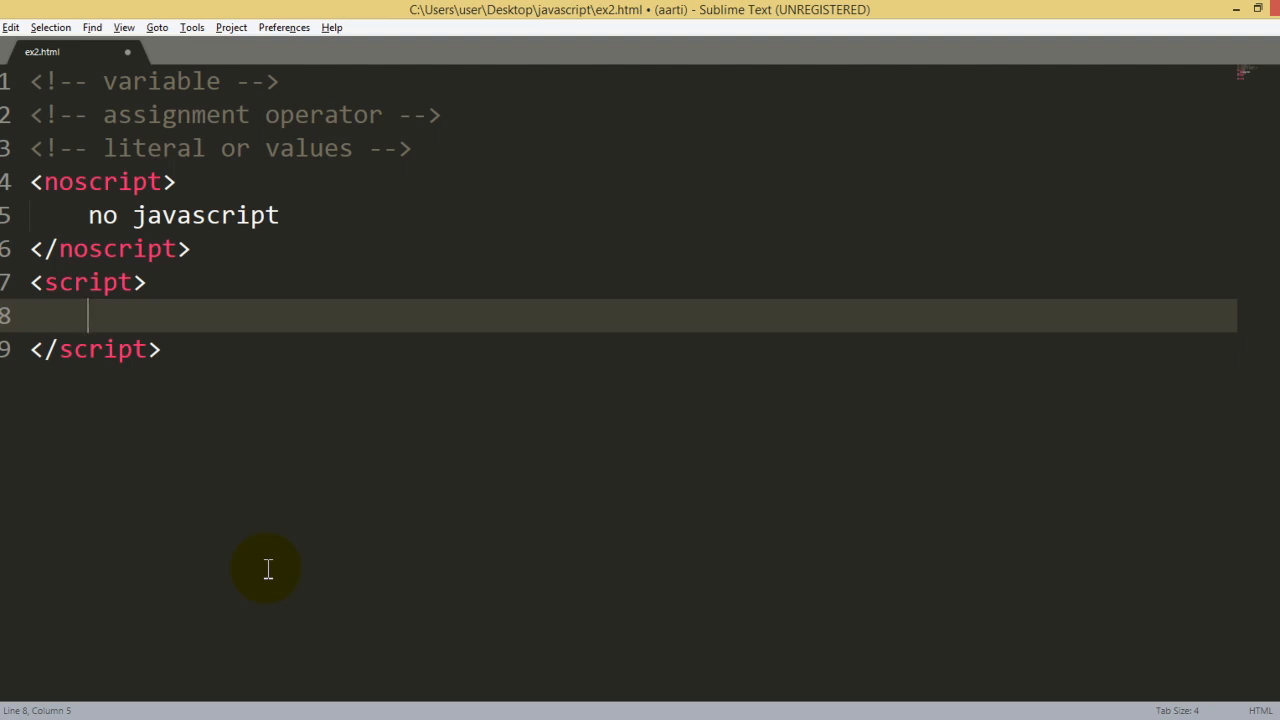
- Write 'username =' in the script, highlighting username and the 'assignment' heading along the way
{"action": "type", "text": "username"}
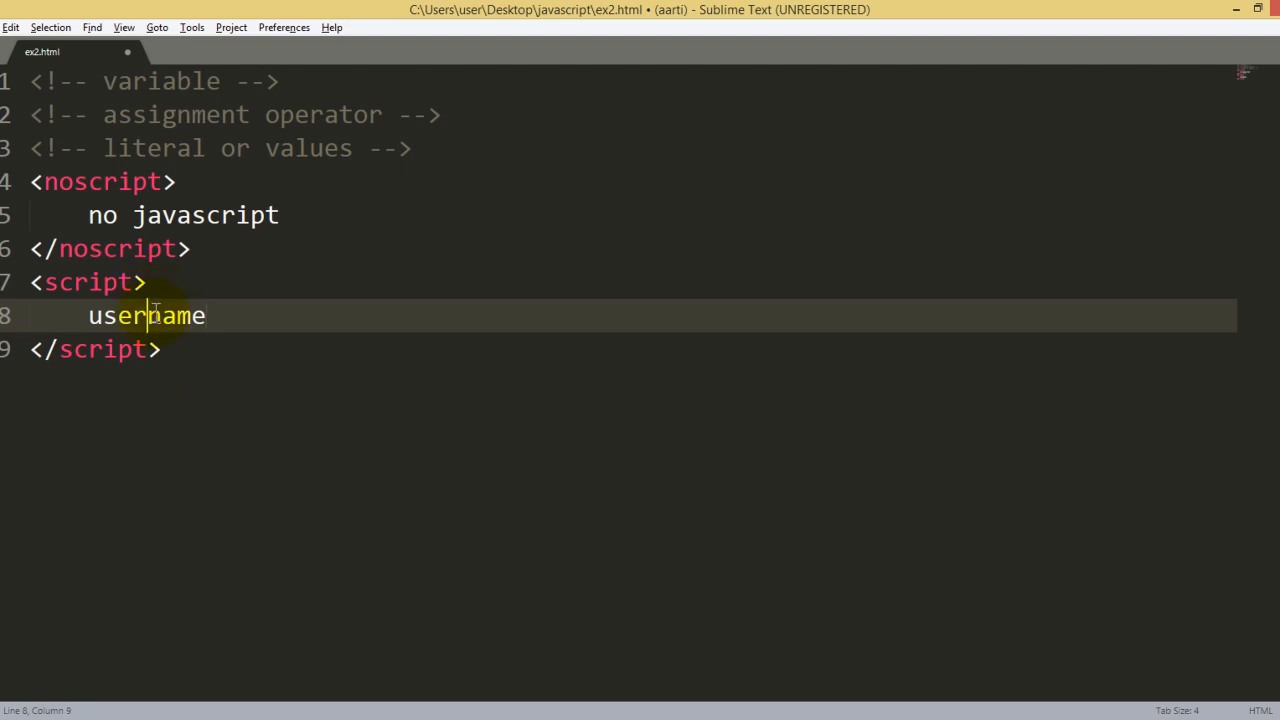
{"action": "double_click", "coordinate": [146, 315]}
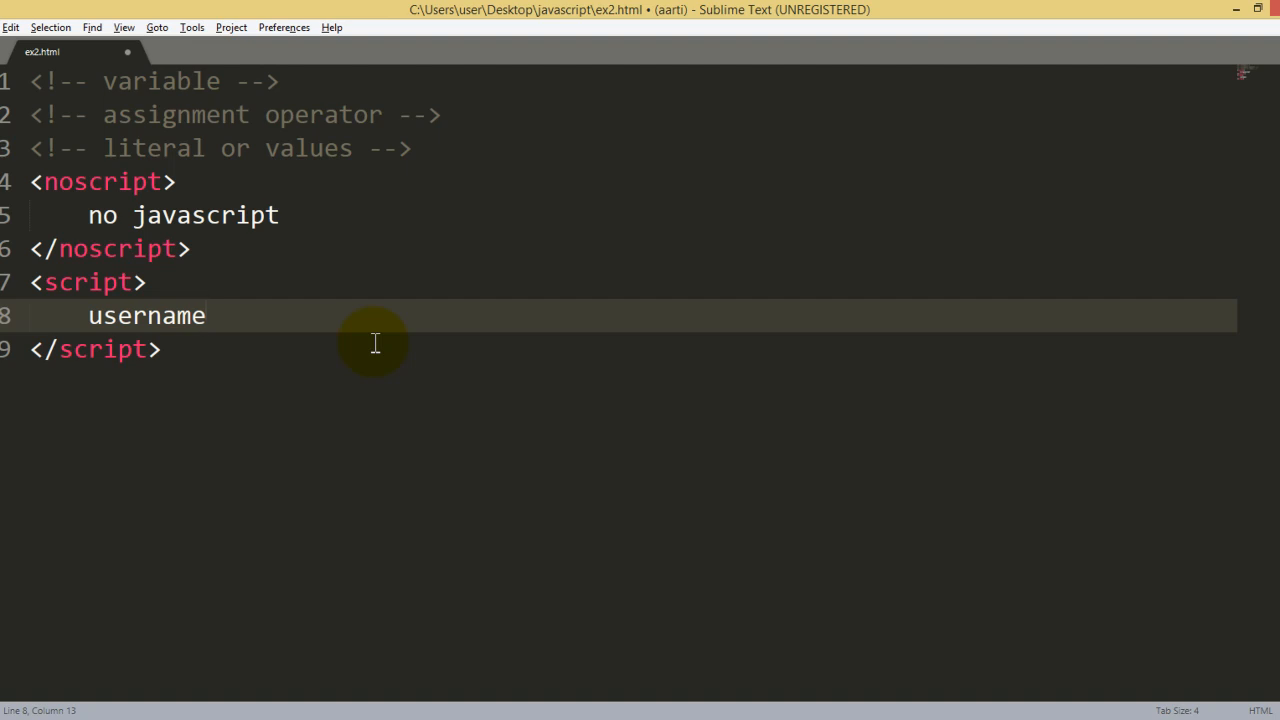
{"action": "left_click", "coordinate": [206, 316]}
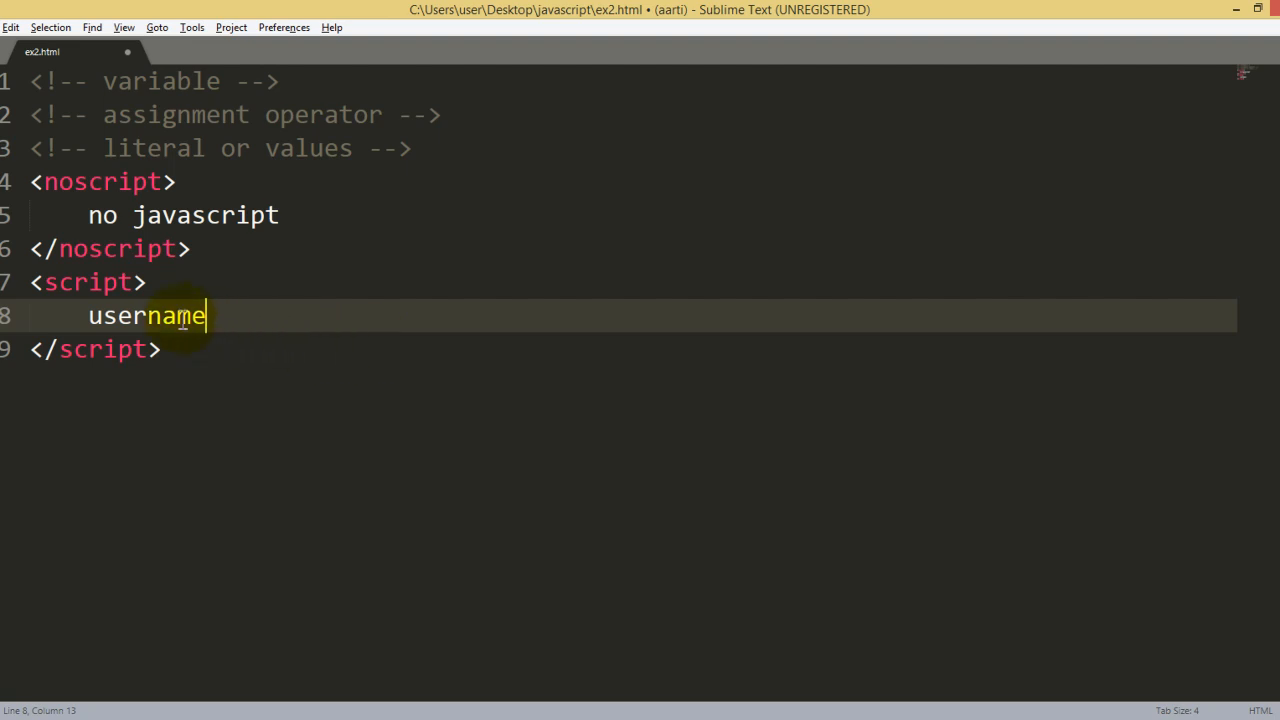
{"action": "double_click", "coordinate": [146, 315]}
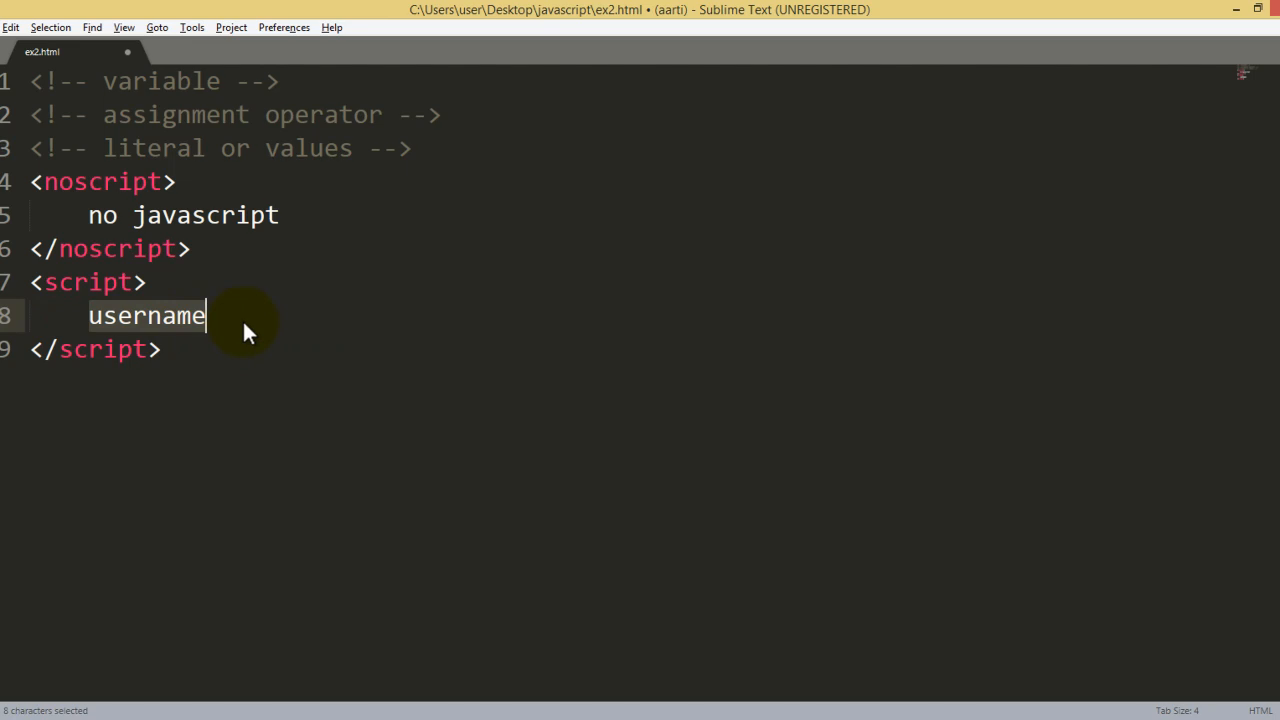
{"action": "left_click", "coordinate": [207, 316]}
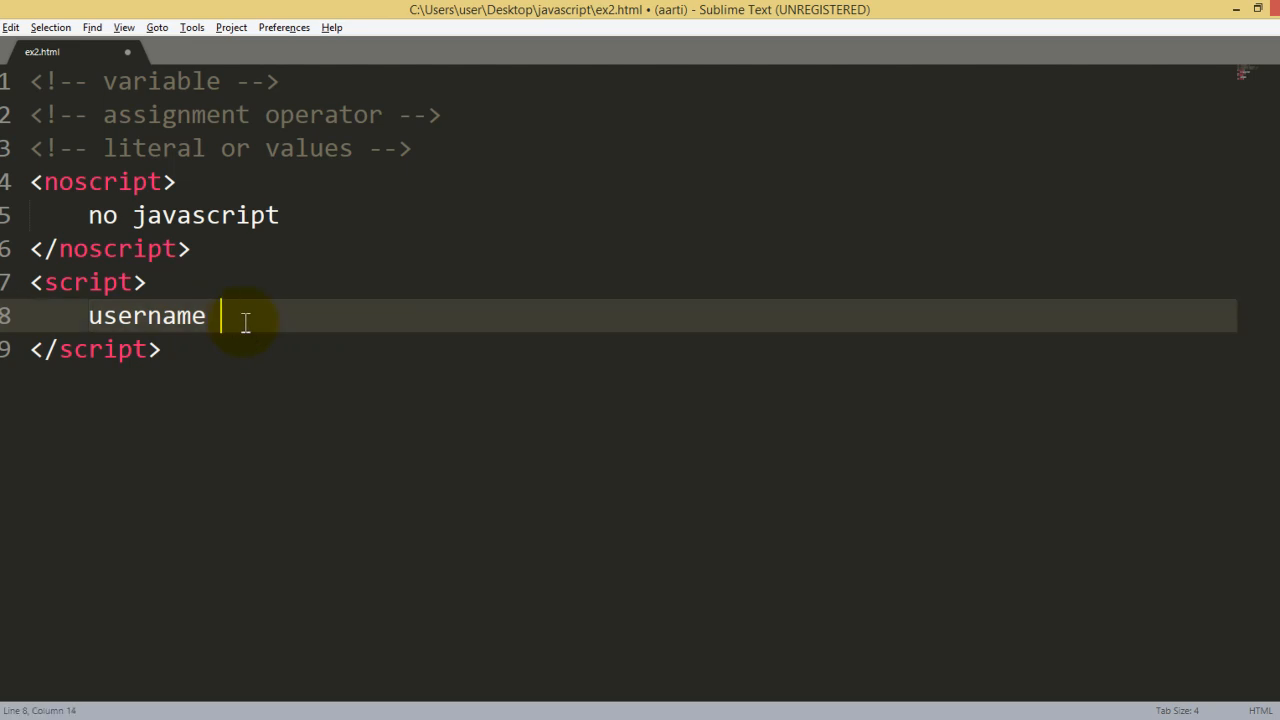
{"action": "type", "text": "="}
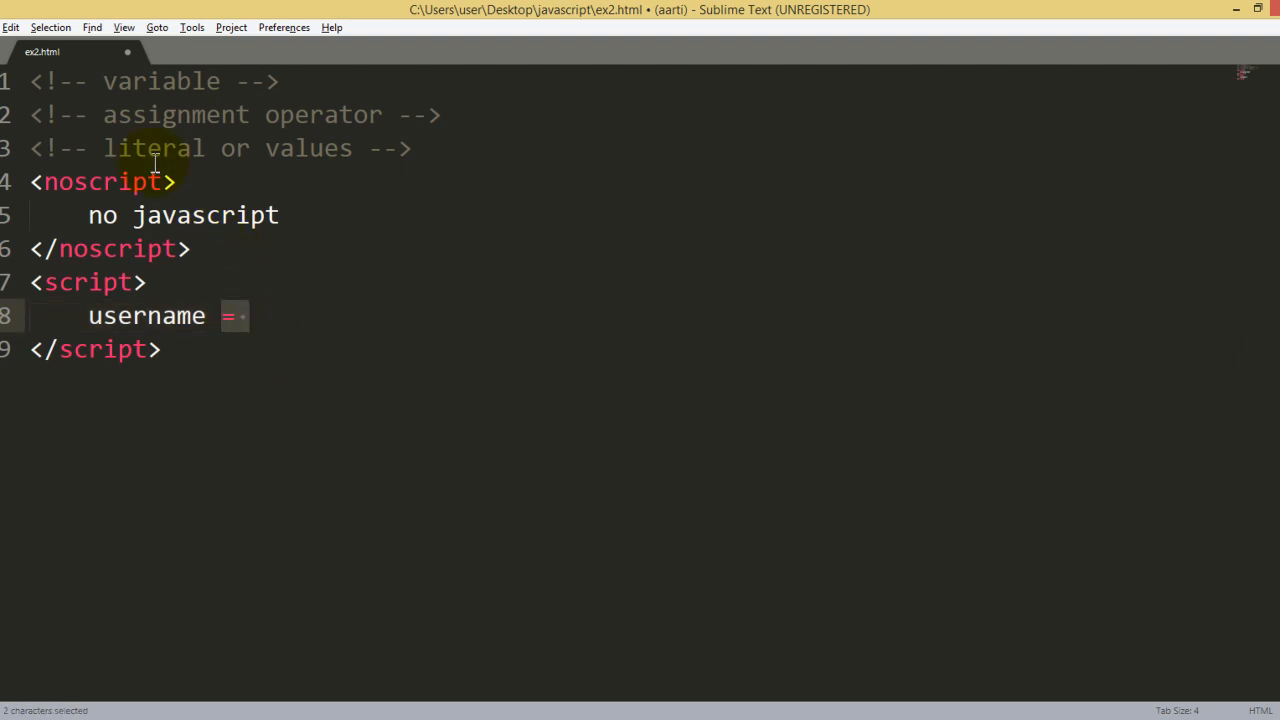
{"action": "double_click", "coordinate": [175, 114]}
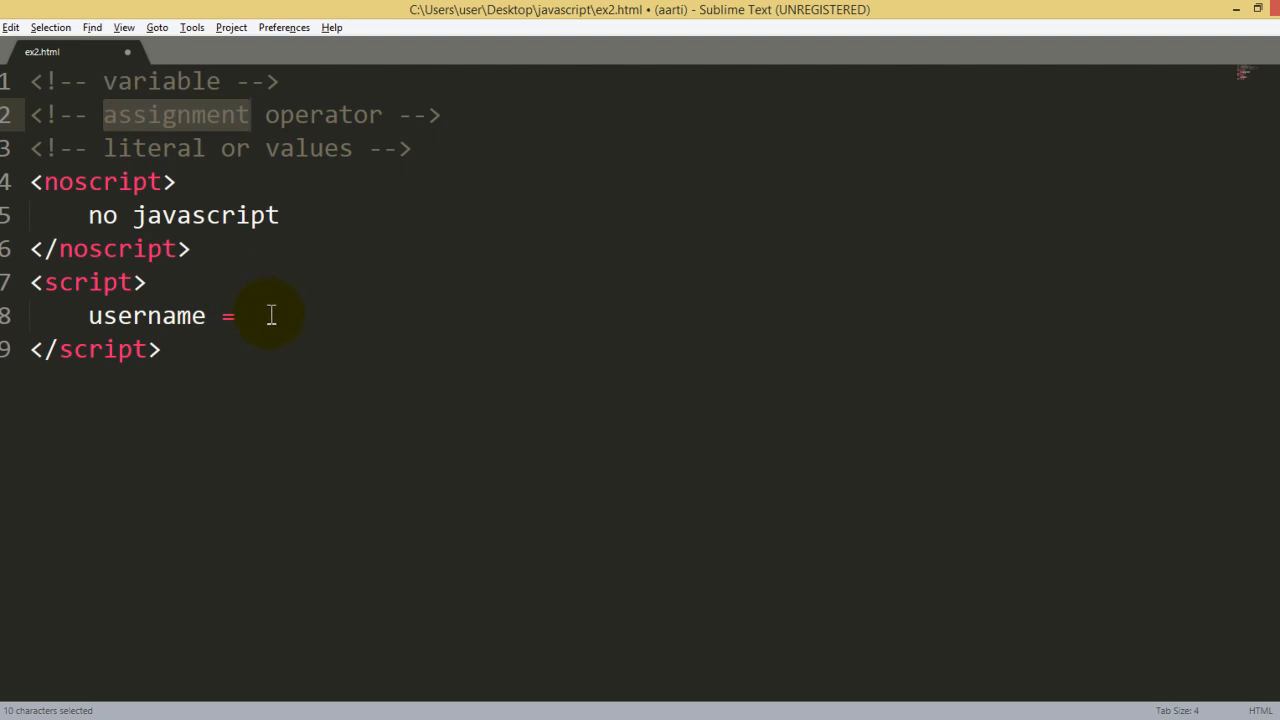
{"action": "left_click", "coordinate": [270, 316]}
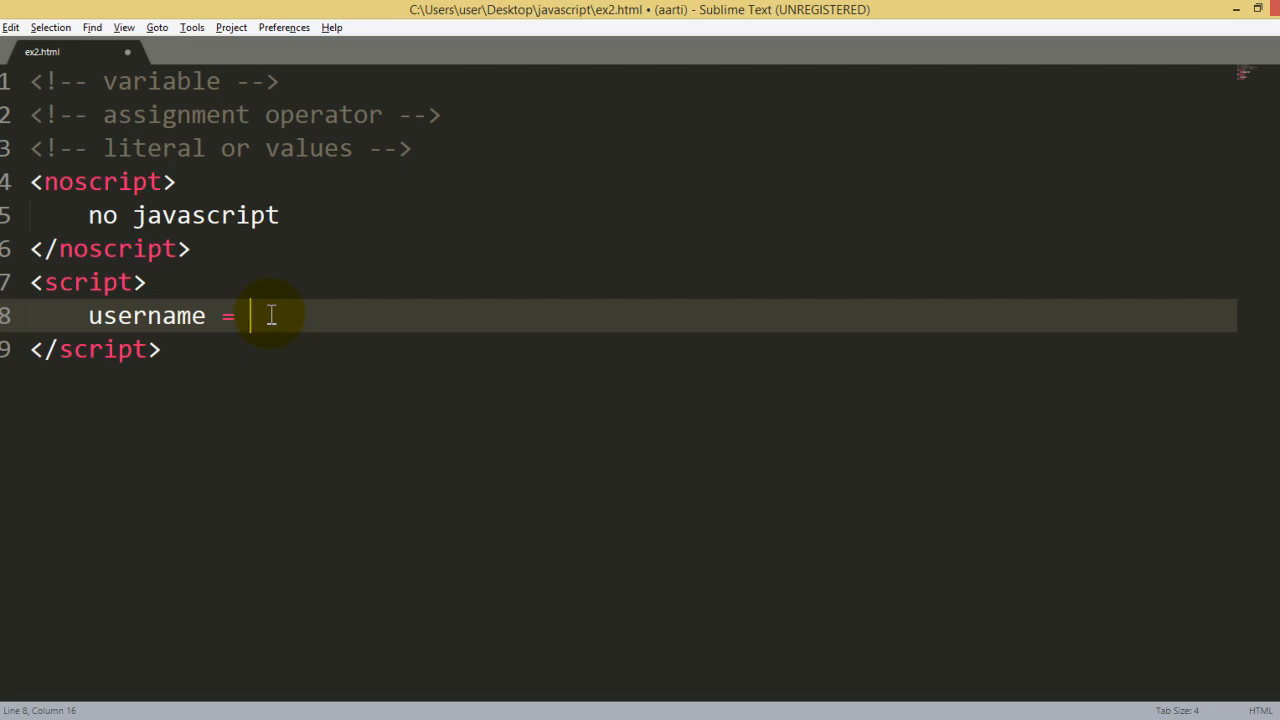
- Finish the statement as username = "Ajay";
{"action": "type", "text": "\""}
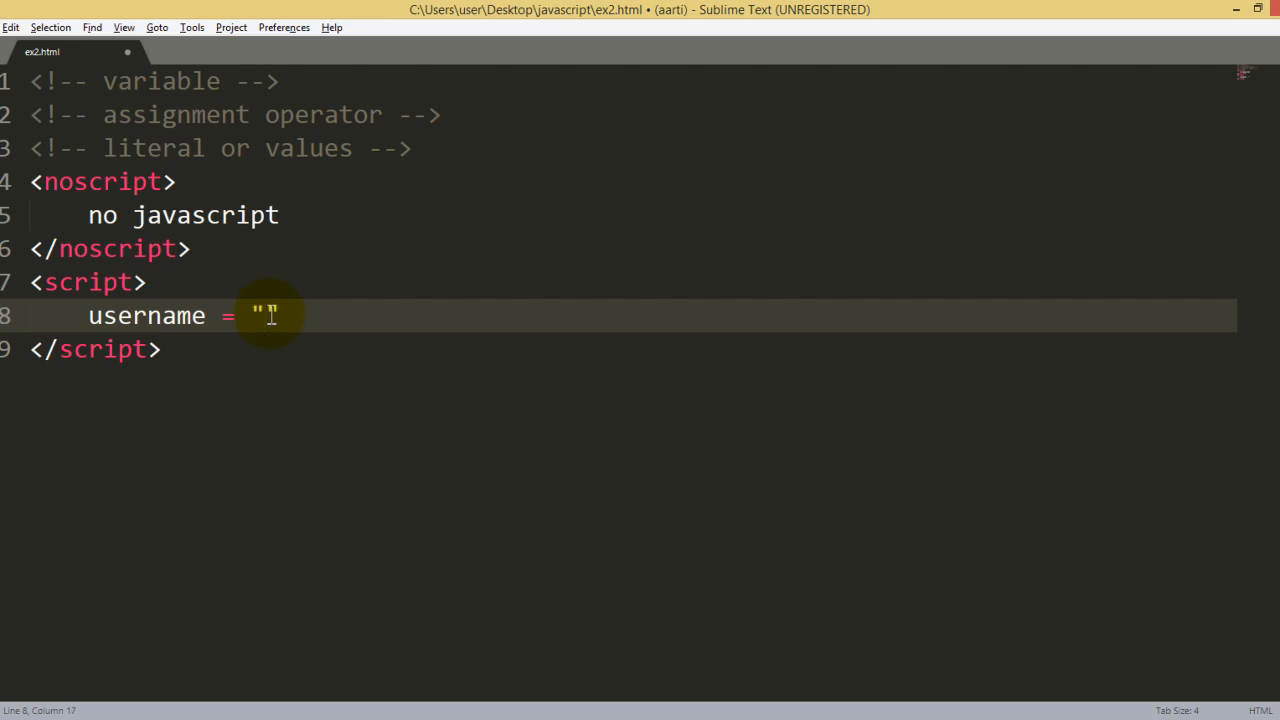
{"action": "type", "text": "Ajay"}
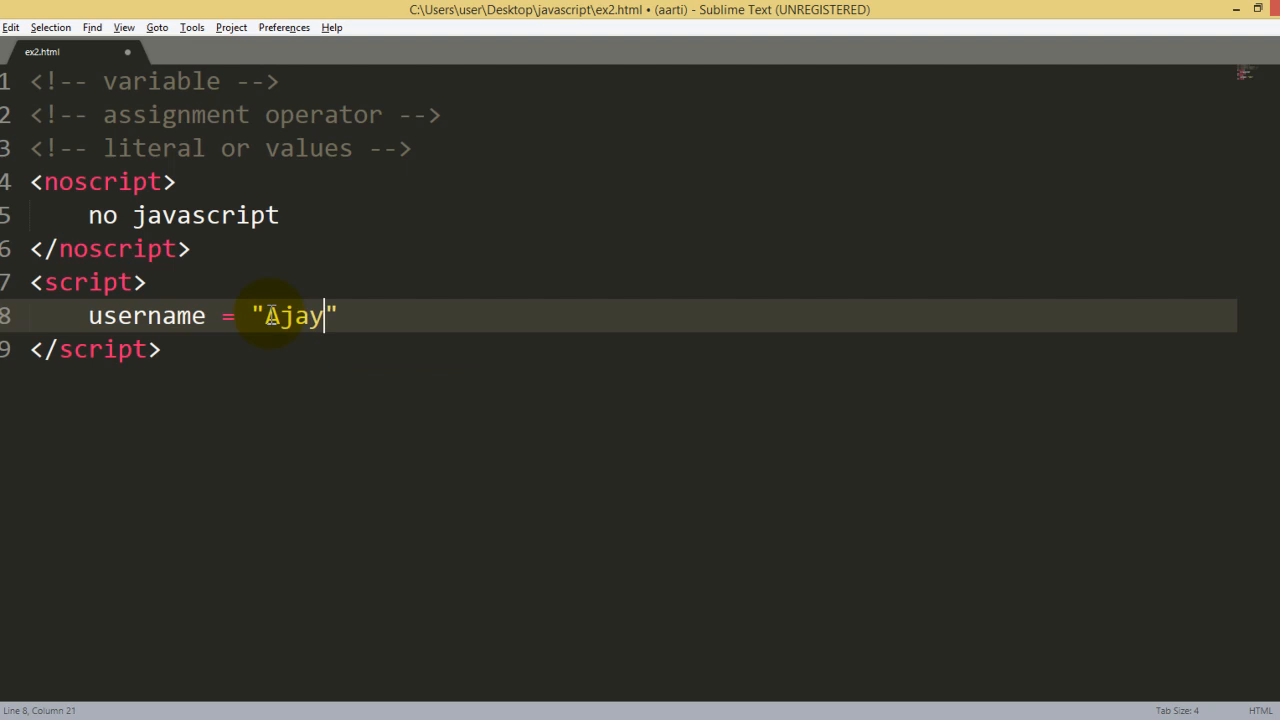
{"action": "type", "text": ";"}
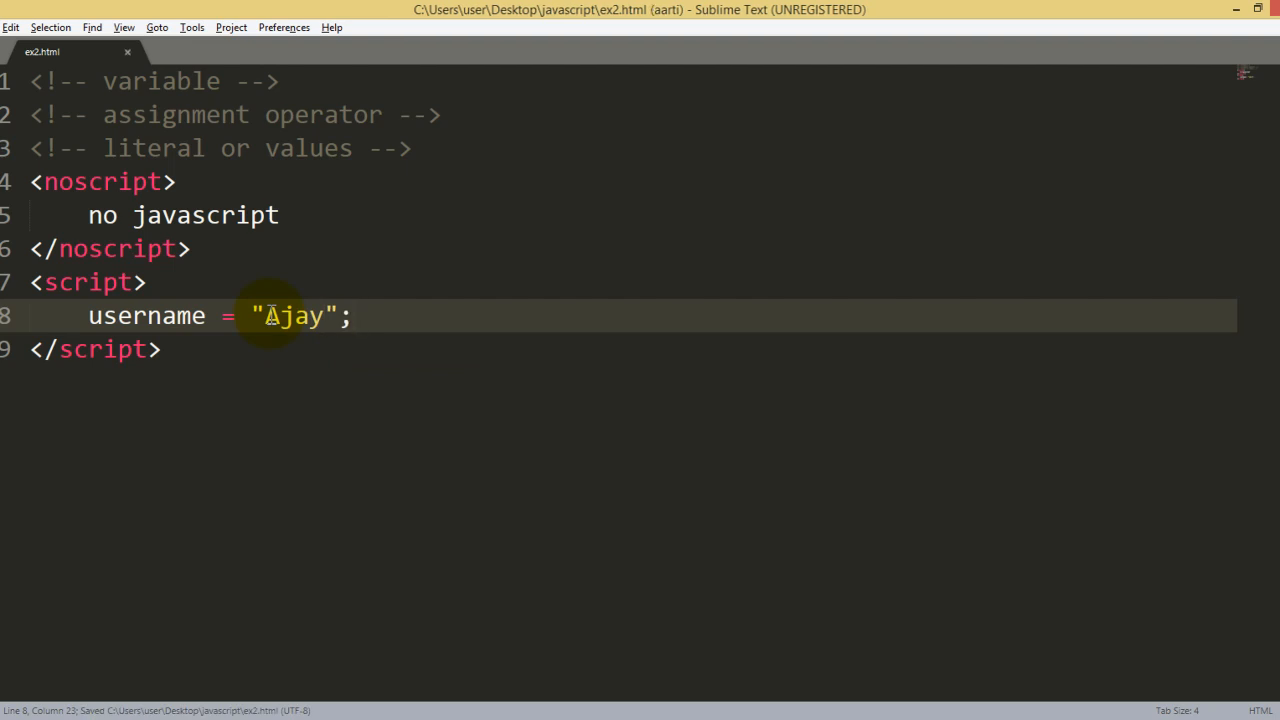
- Highlight Ajay, then the 'literal' and 'assignment' heading words, to explain the statement's parts
{"action": "double_click", "coordinate": [293, 316]}
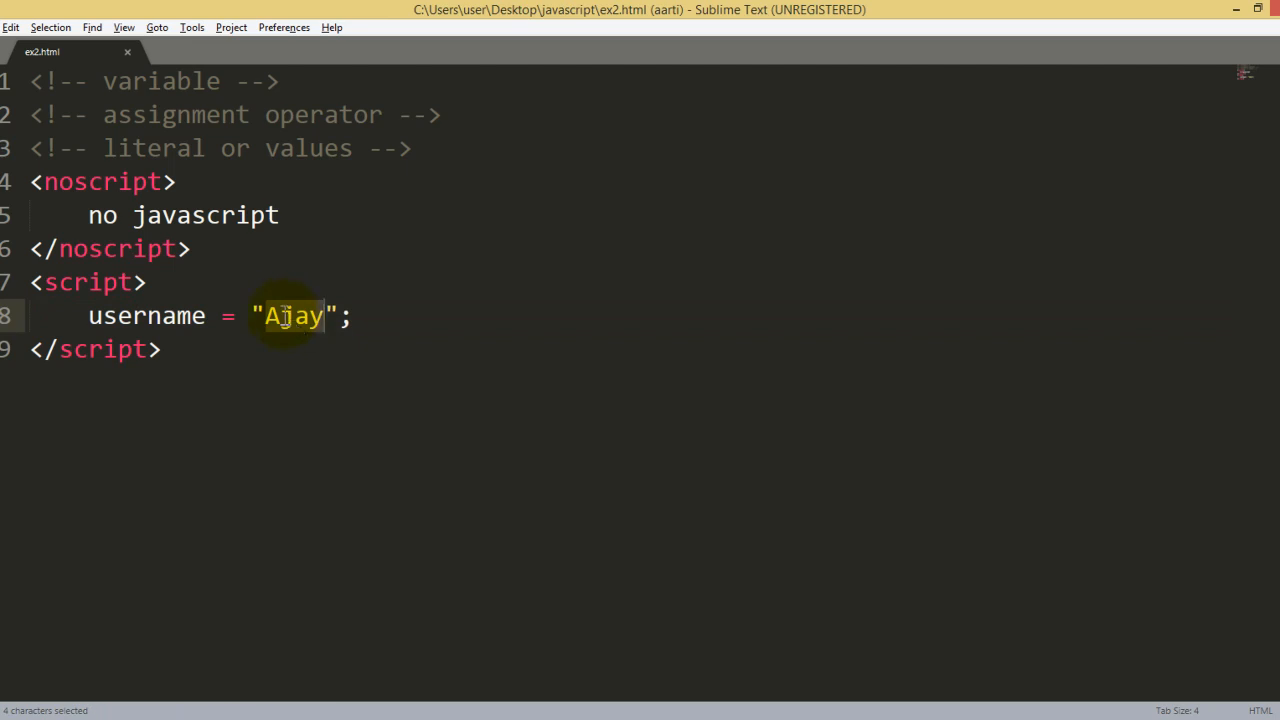
{"action": "double_click", "coordinate": [152, 148]}
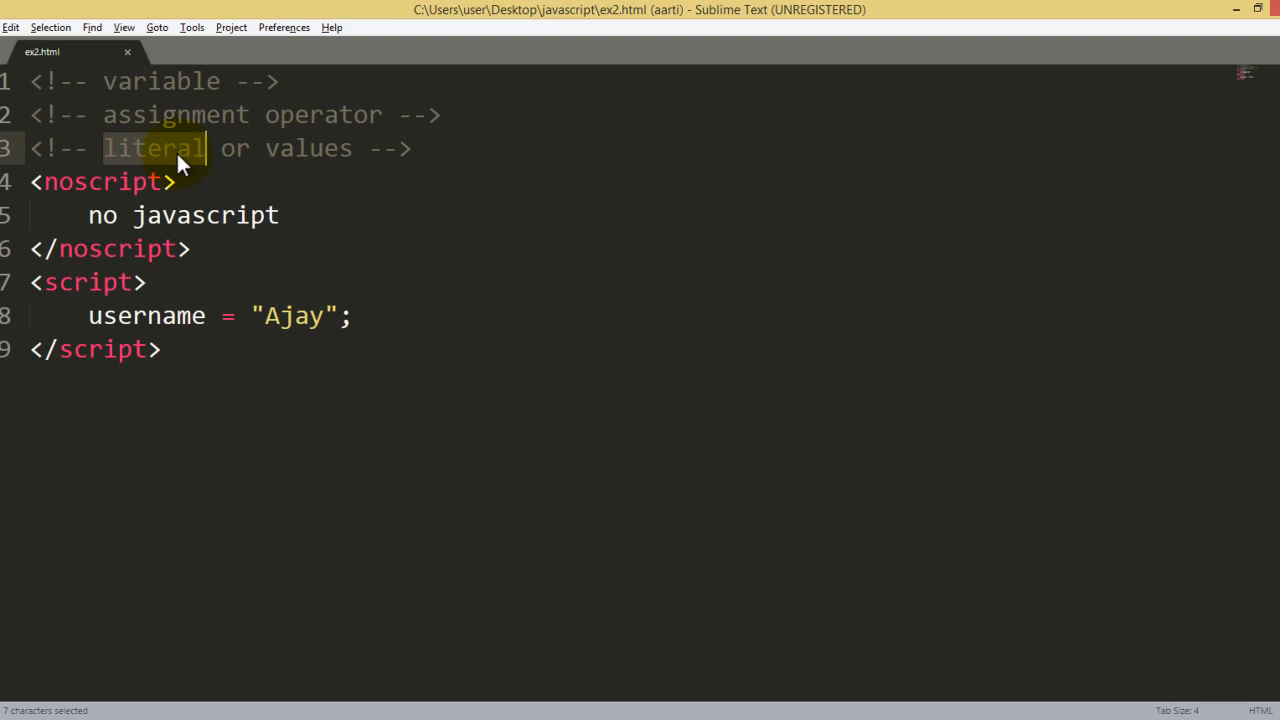
{"action": "mouse_move", "coordinate": [330, 297]}
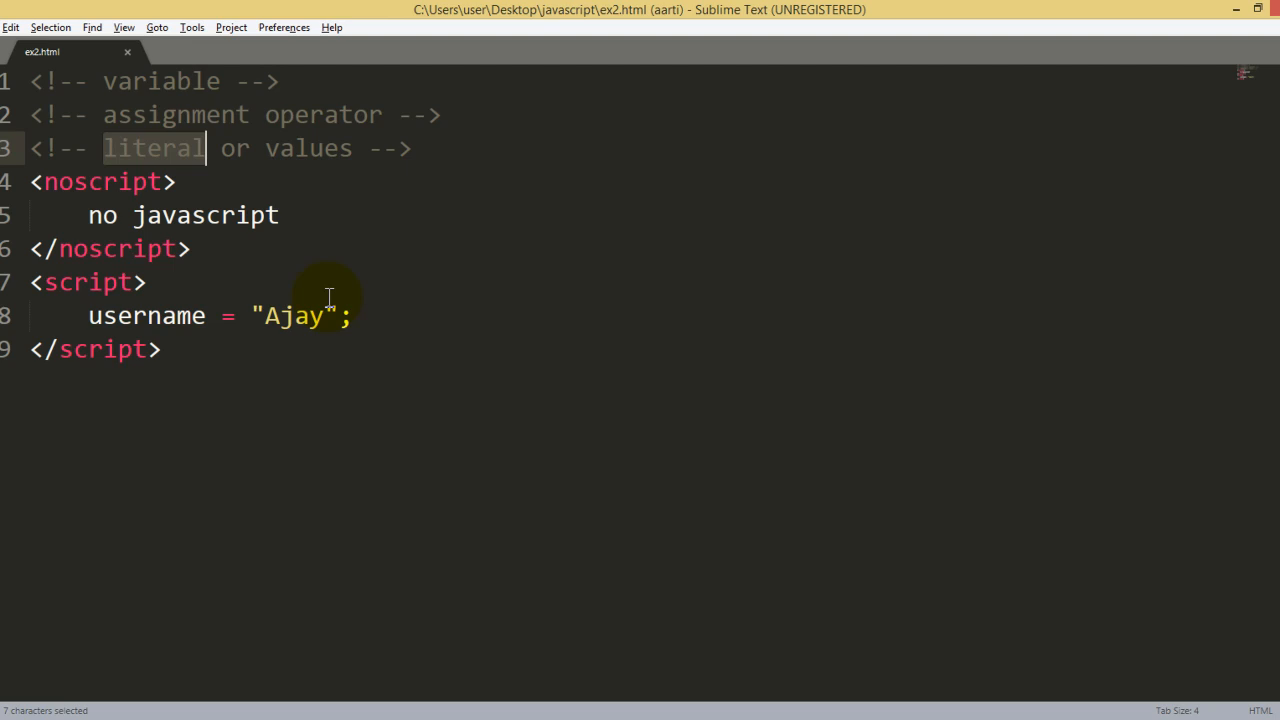
{"action": "double_click", "coordinate": [293, 316]}
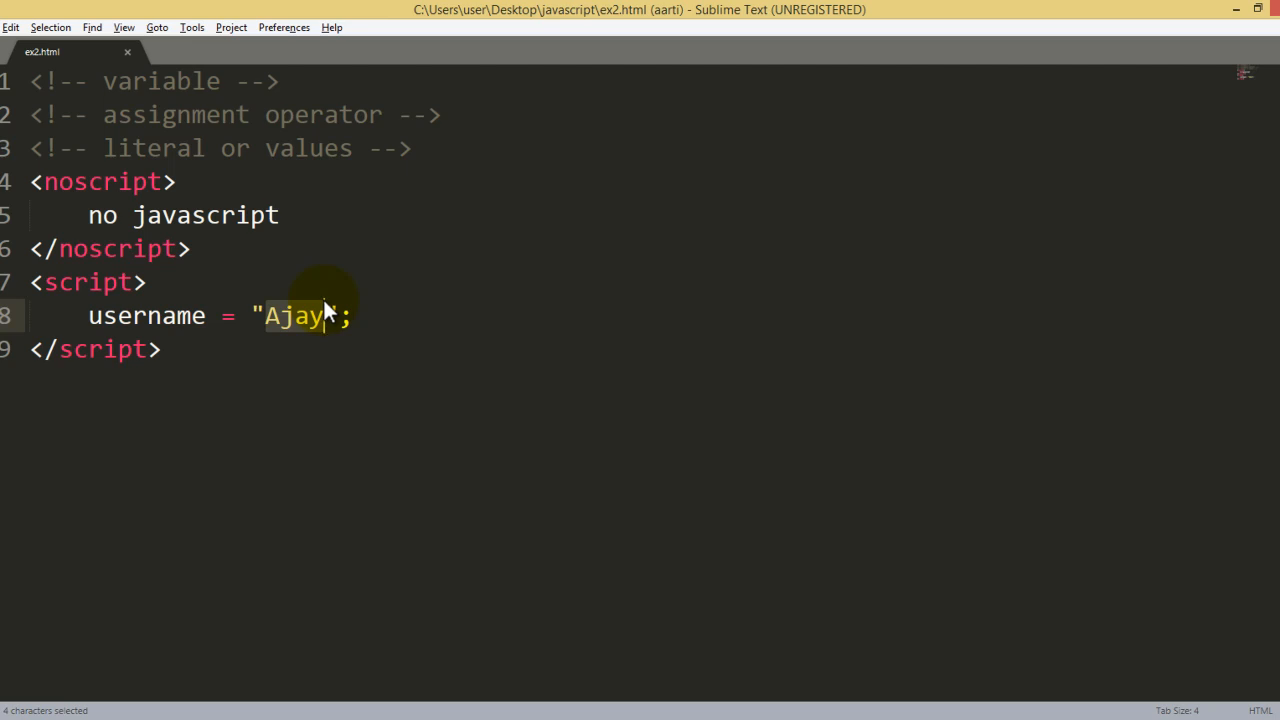
{"action": "double_click", "coordinate": [146, 316]}
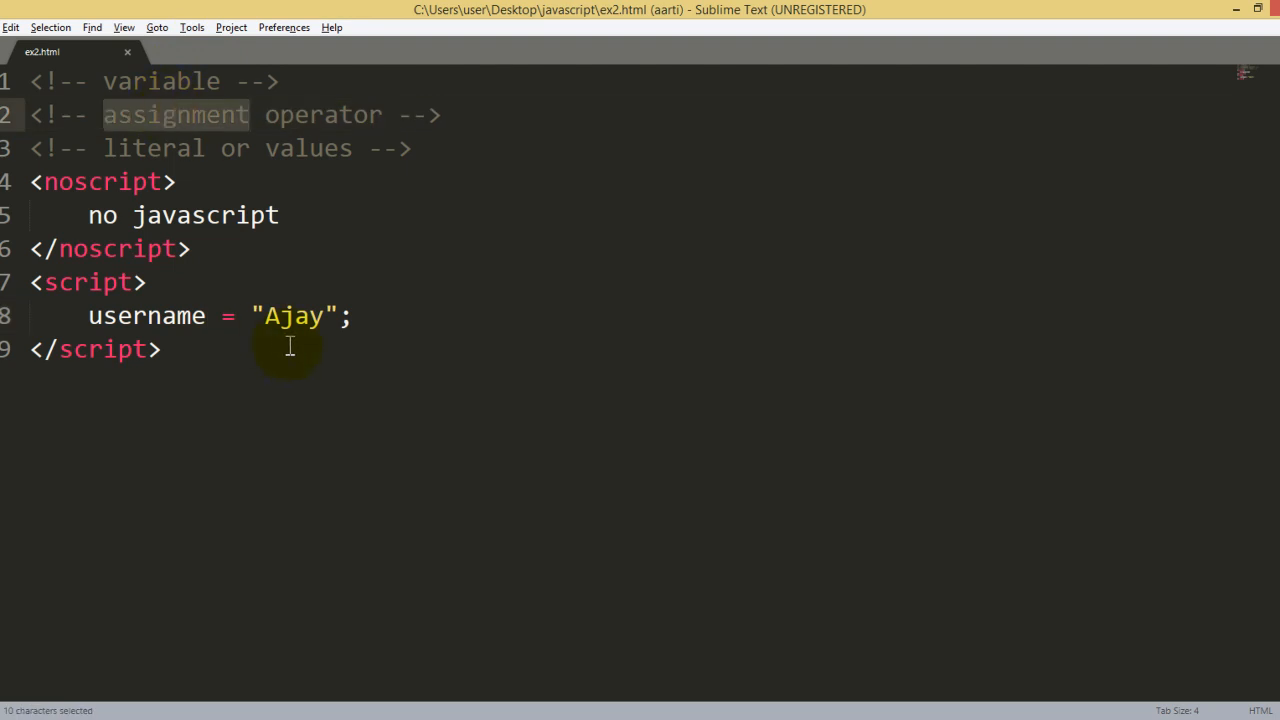
{"action": "double_click", "coordinate": [293, 316]}
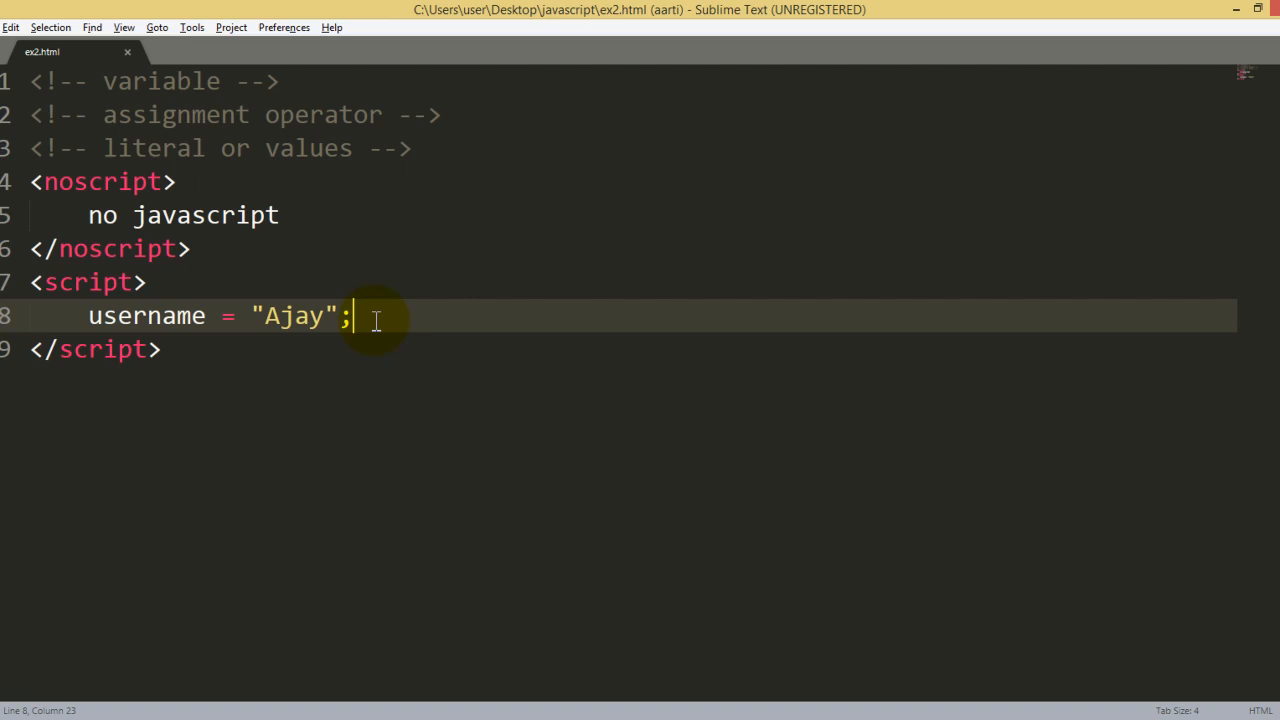
- Add alert(username);, save, and open ex2.html in the browser
{"action": "type", "text": "alert("}
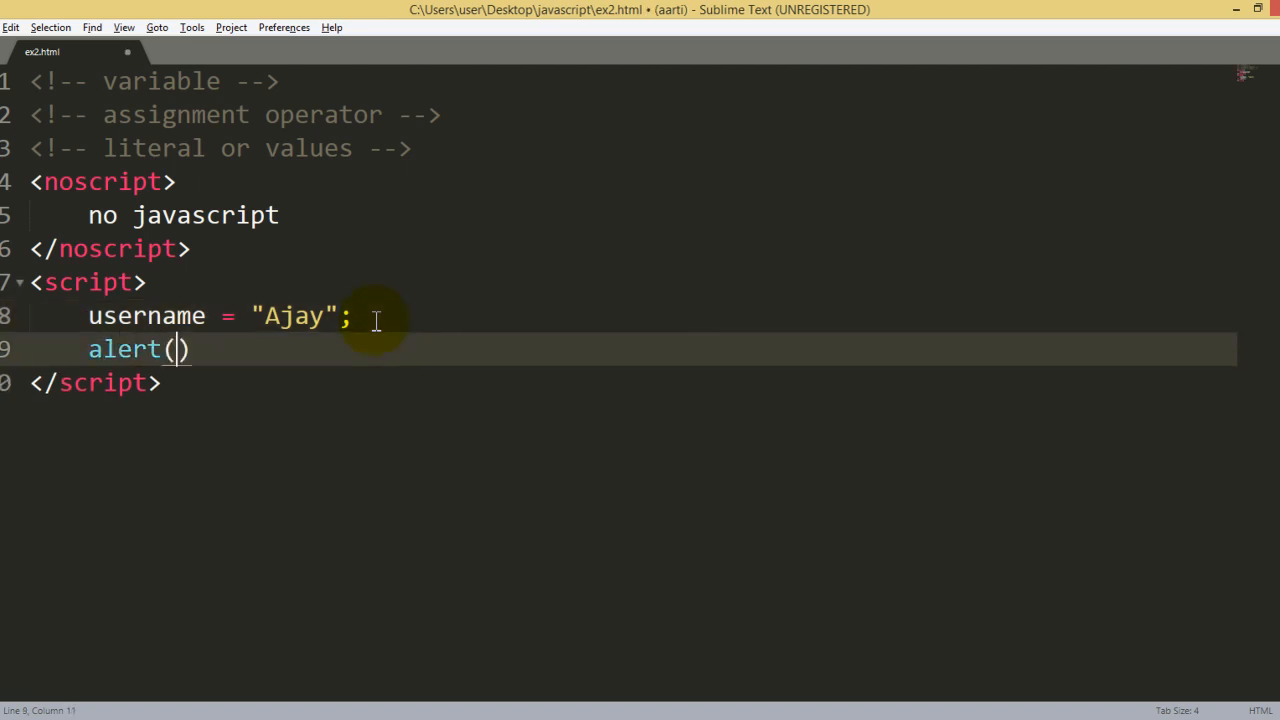
{"action": "type", "text": "username"}
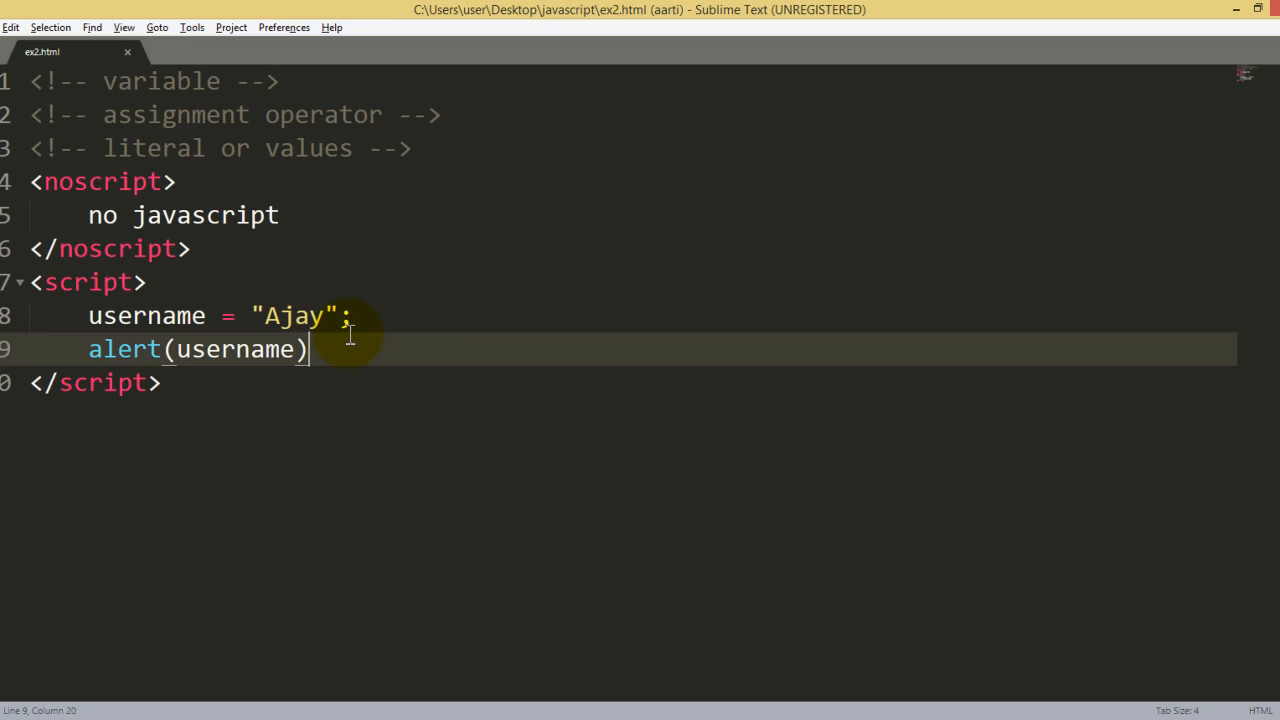
{"action": "type", "text": ";"}
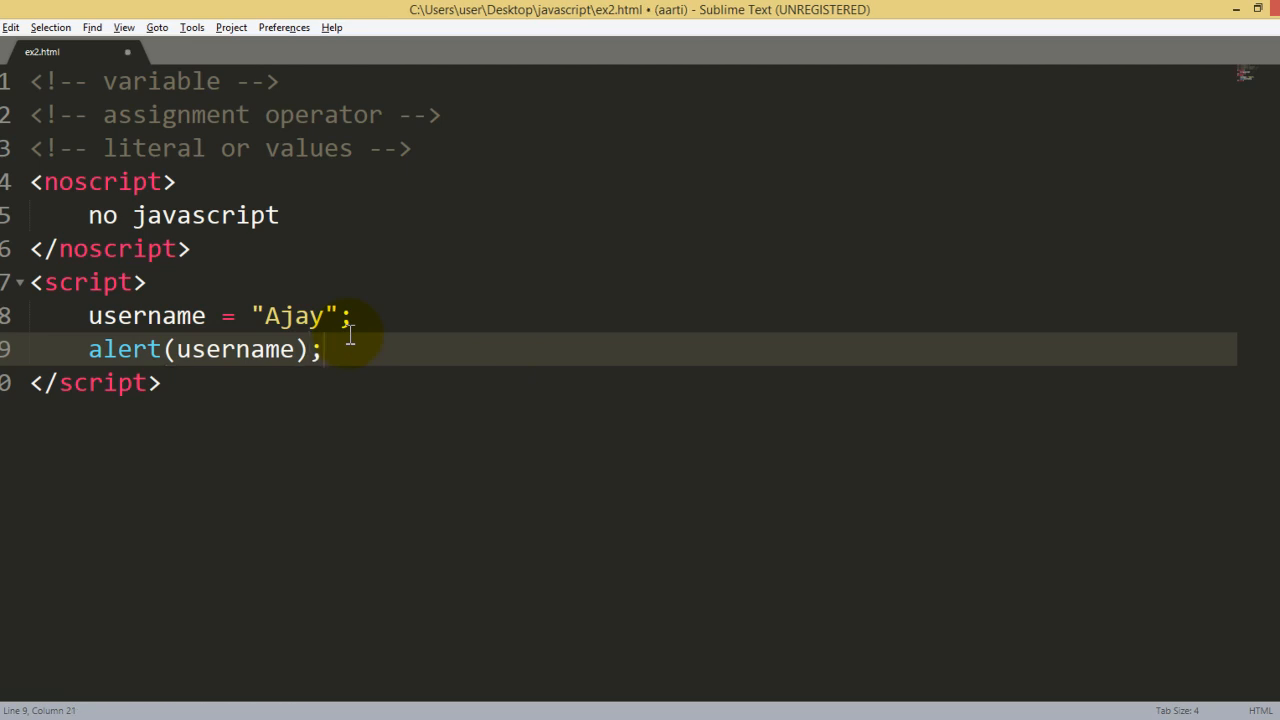
{"action": "key", "text": "ctrl+s"}
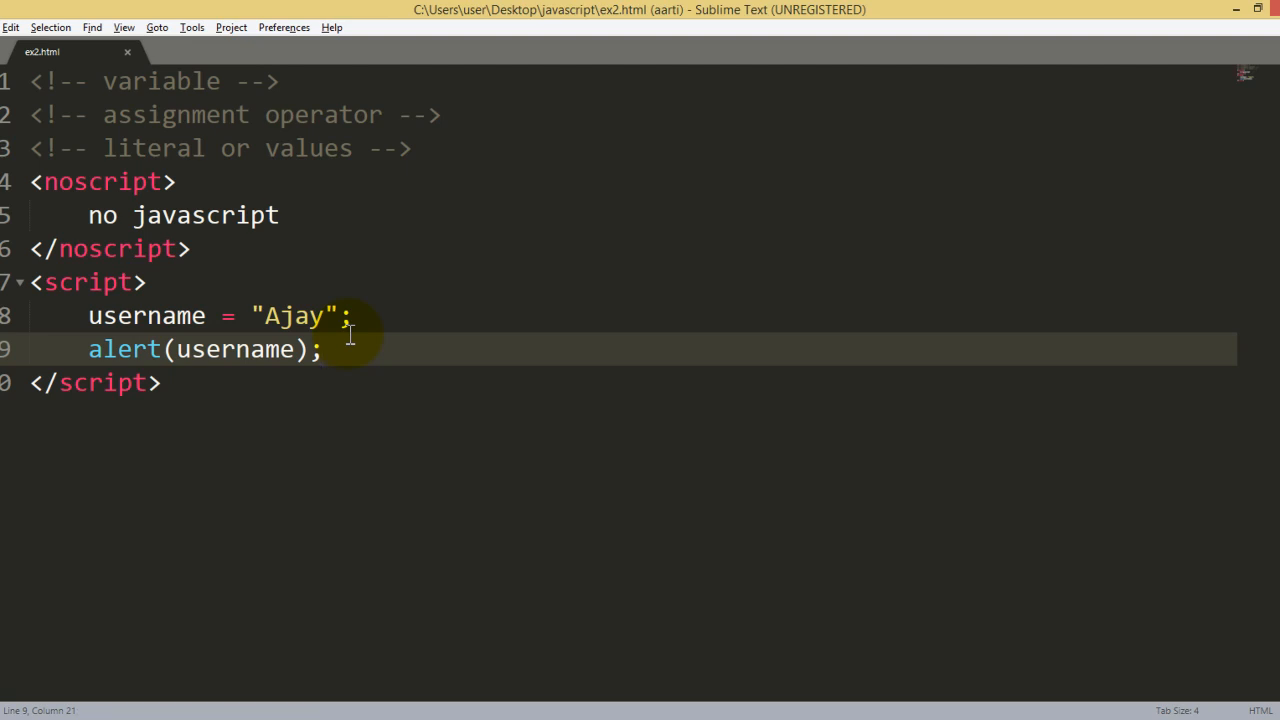
{"action": "right_click", "coordinate": [320, 349]}
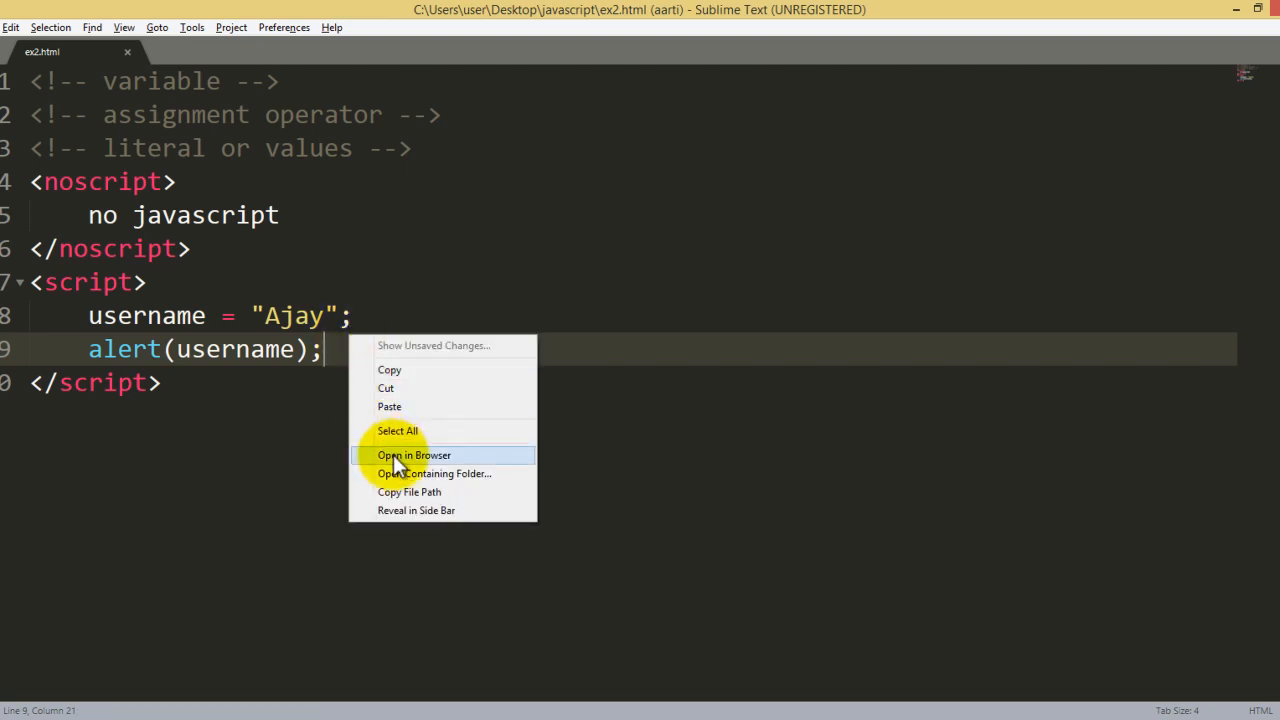
{"action": "left_click", "coordinate": [414, 455]}
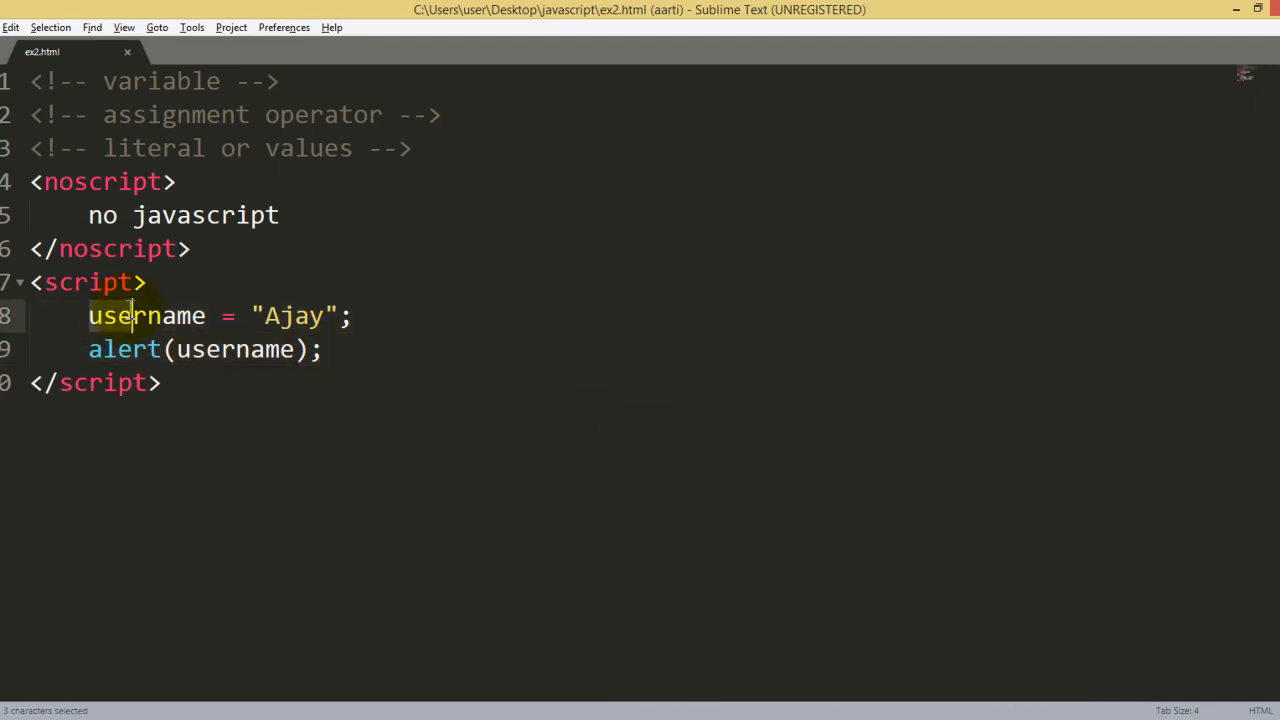
- Type username on the alert line, then move to the end of the commented alert line
{"action": "left_click", "coordinate": [320, 349]}
{"action": "type", "text": "alert(\""}
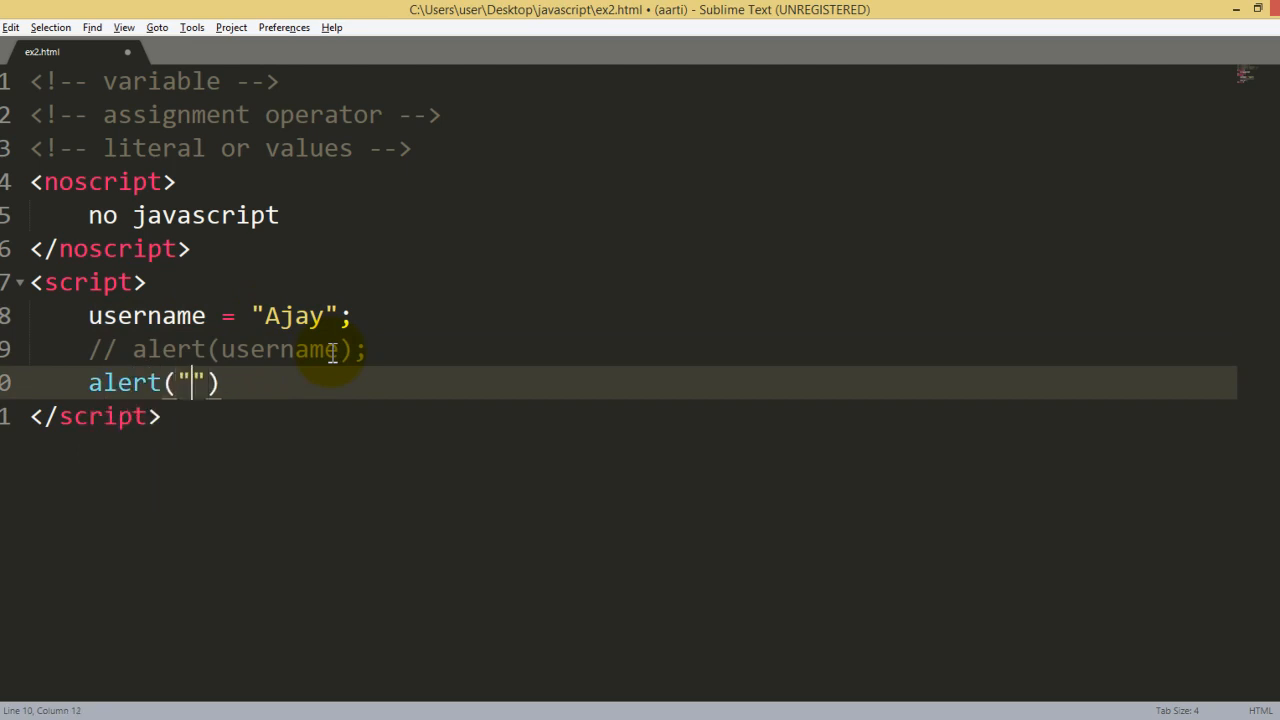
{"action": "type", "text": "username"}
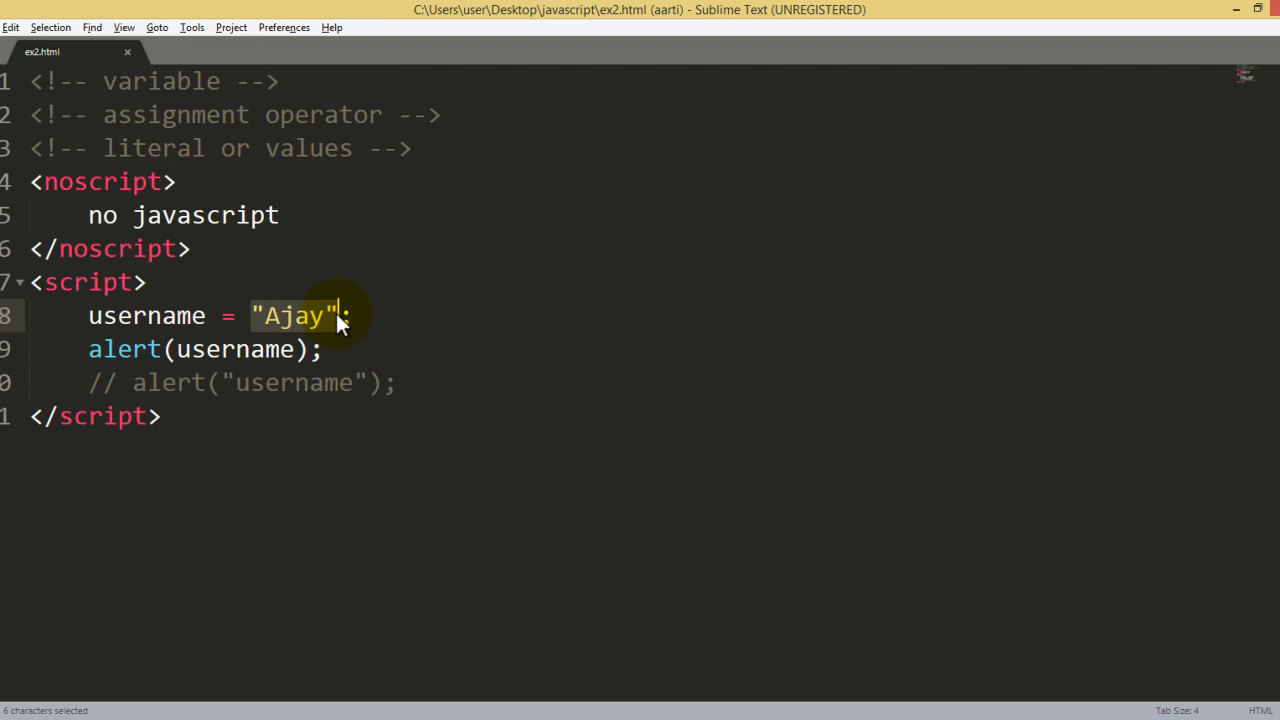
{"action": "left_click", "coordinate": [398, 383]}
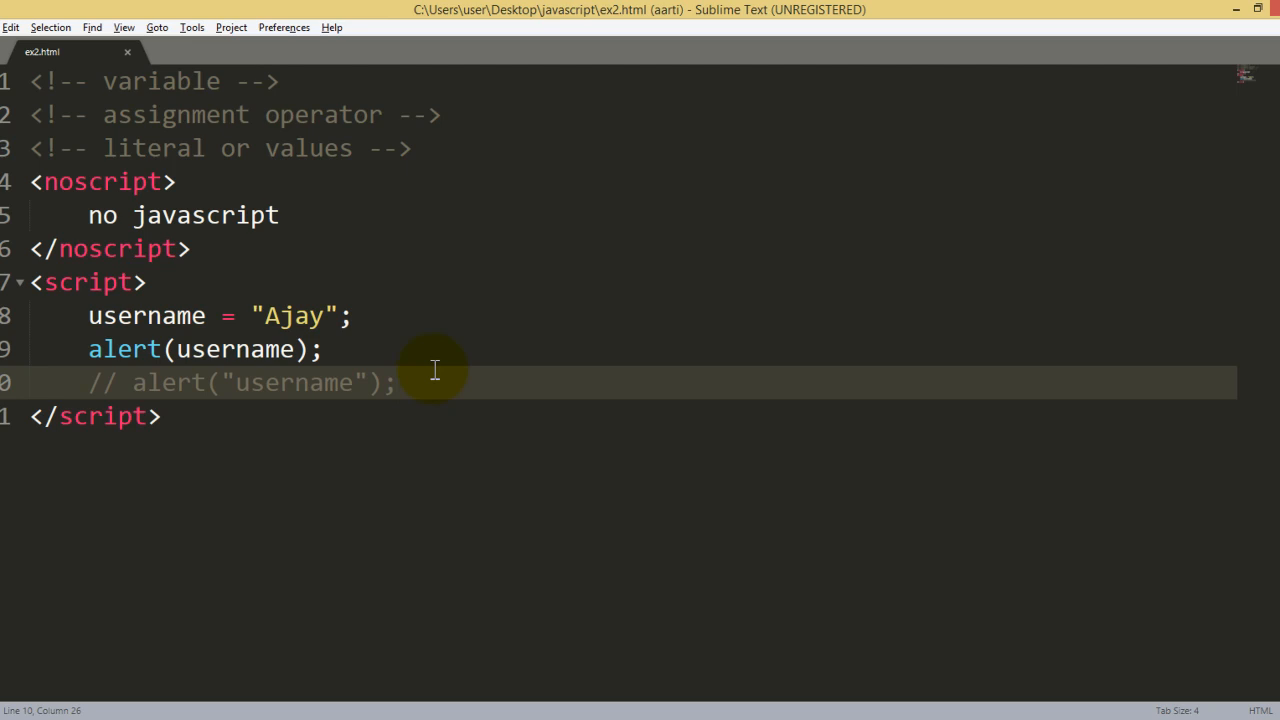
{"action": "left_click", "coordinate": [397, 382]}
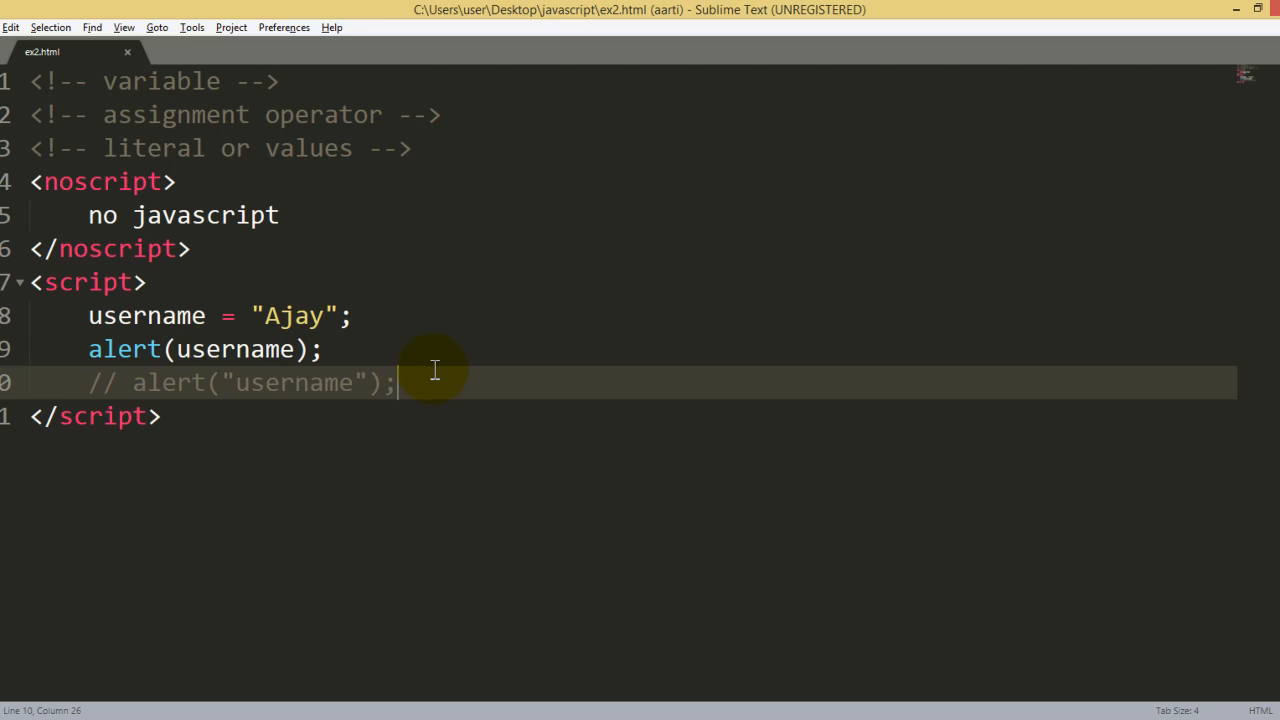